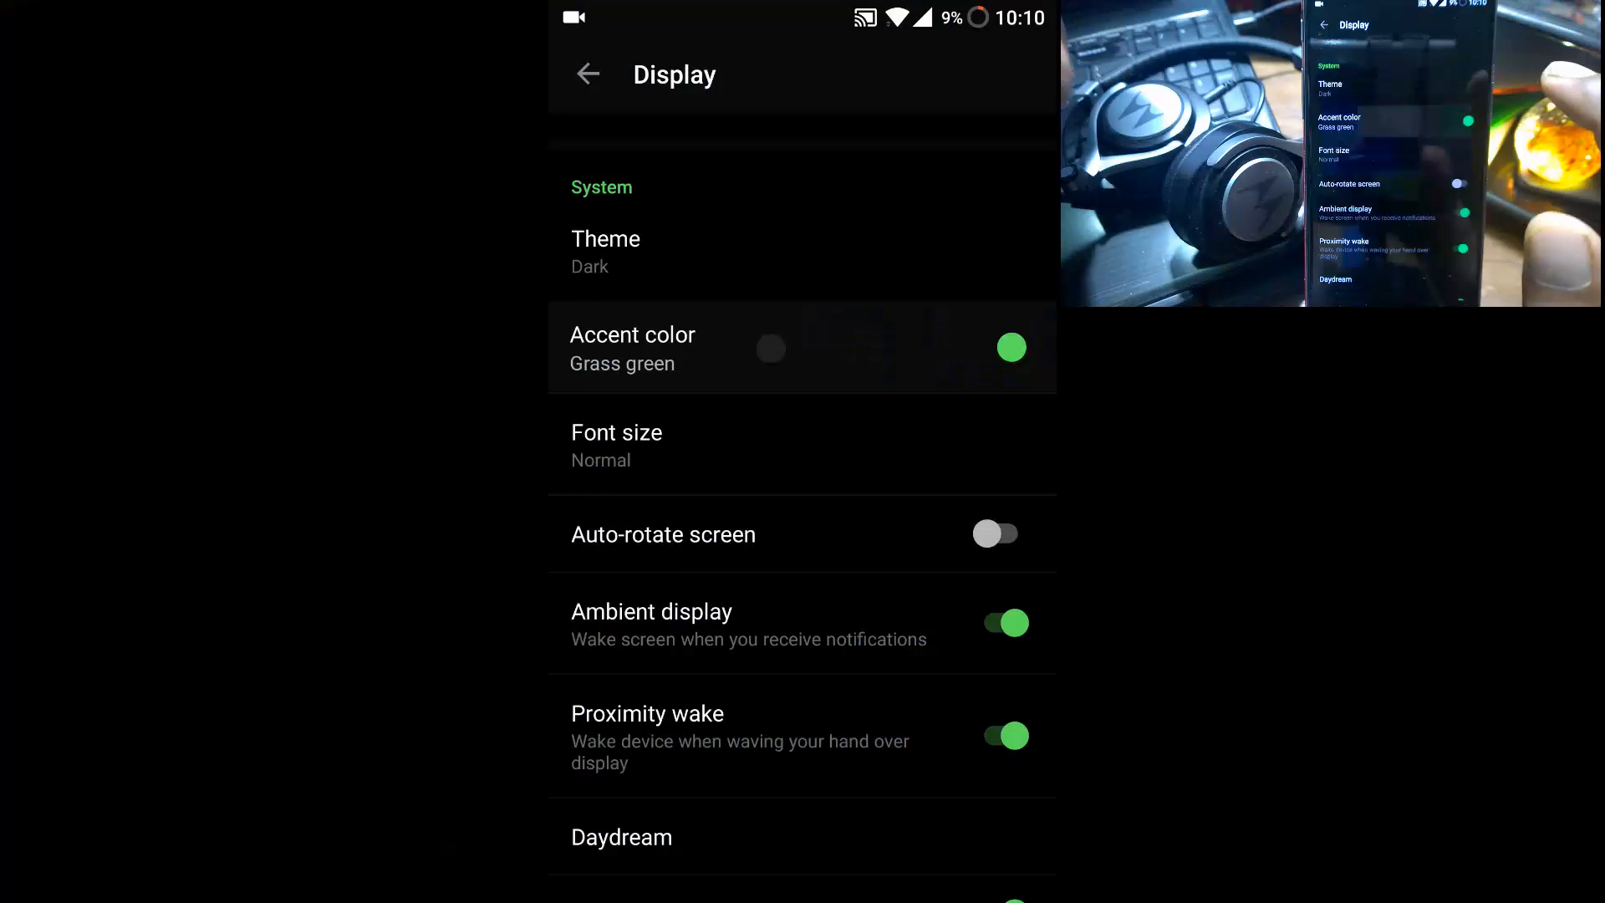
Preview the accent color choices, then return to the Display settings to change it.
{"action": "left_click", "coordinate": [631, 348]}
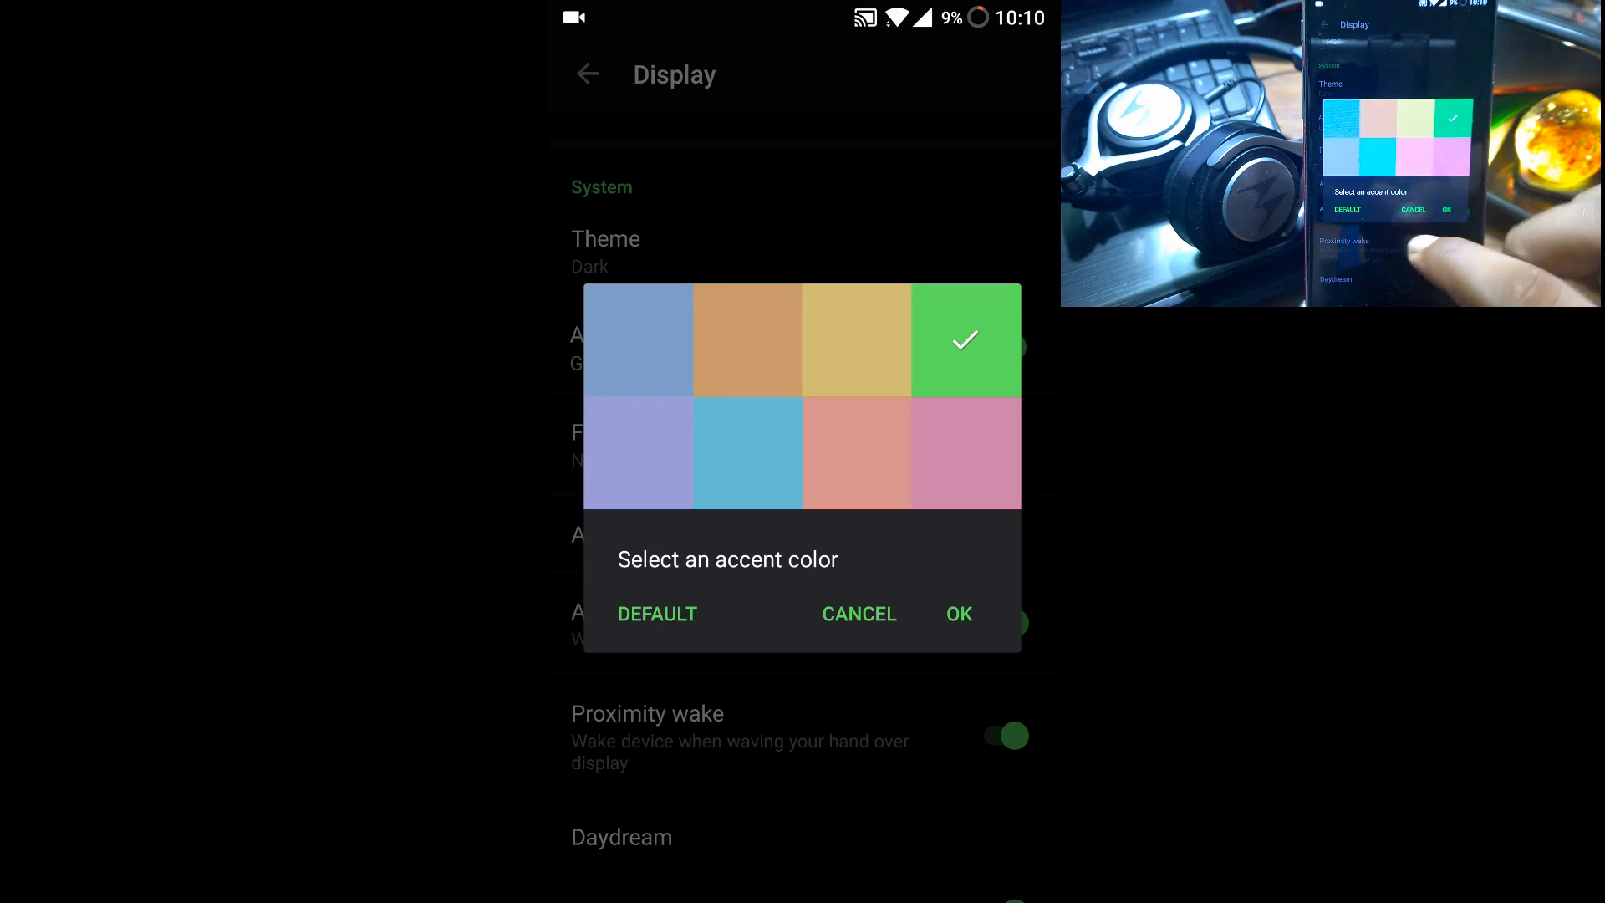
{"action": "left_click", "coordinate": [960, 613]}
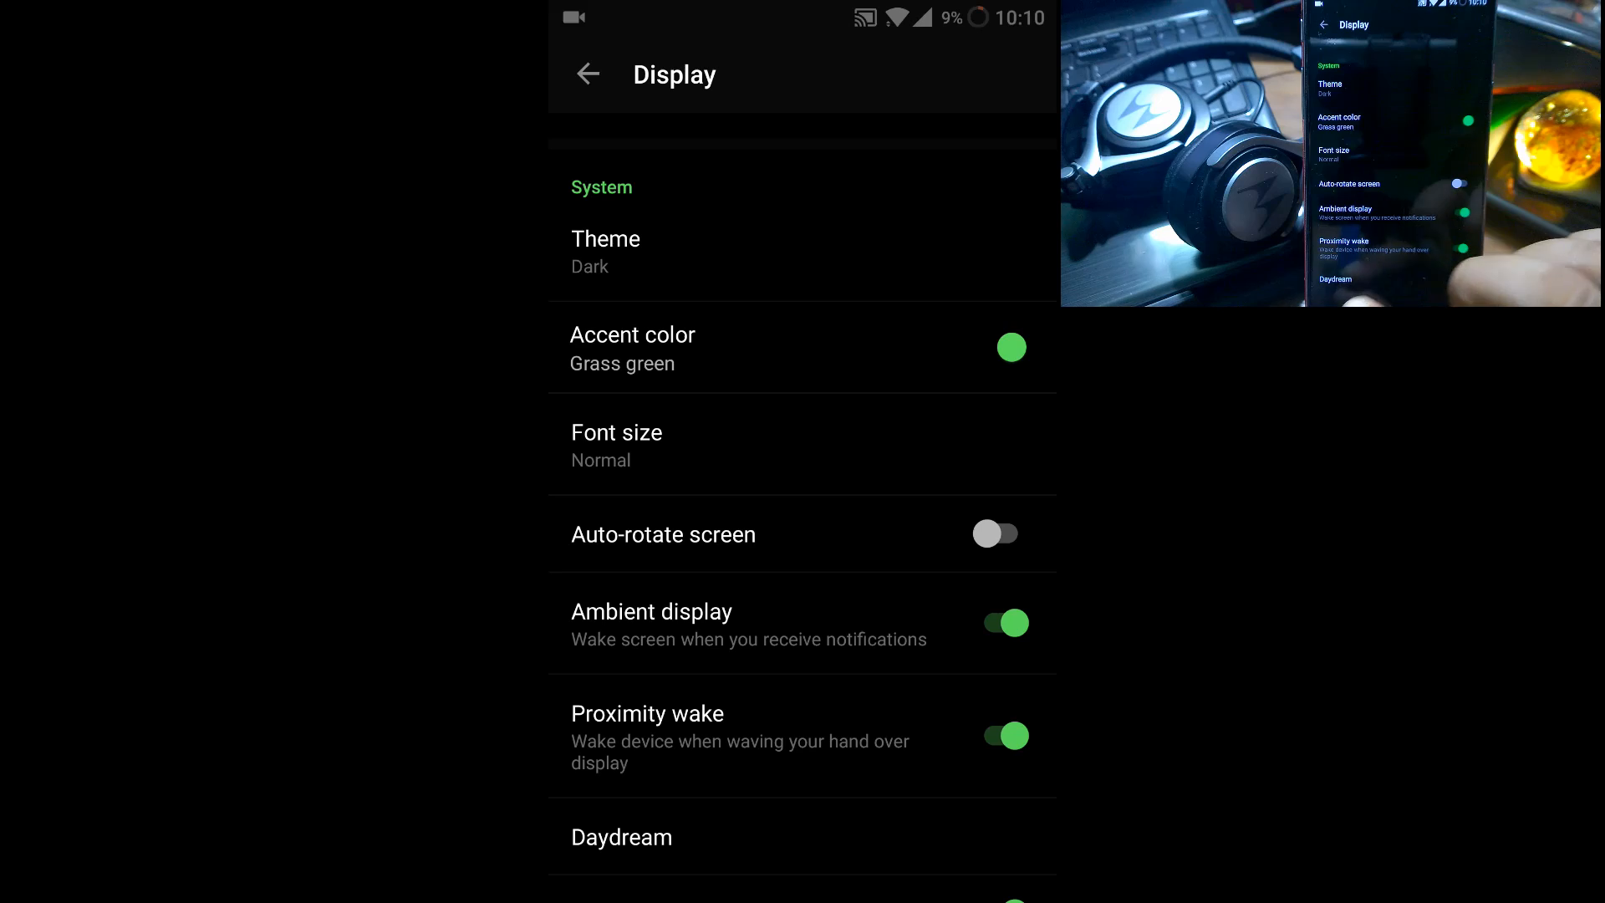
{"action": "left_click", "coordinate": [588, 73]}
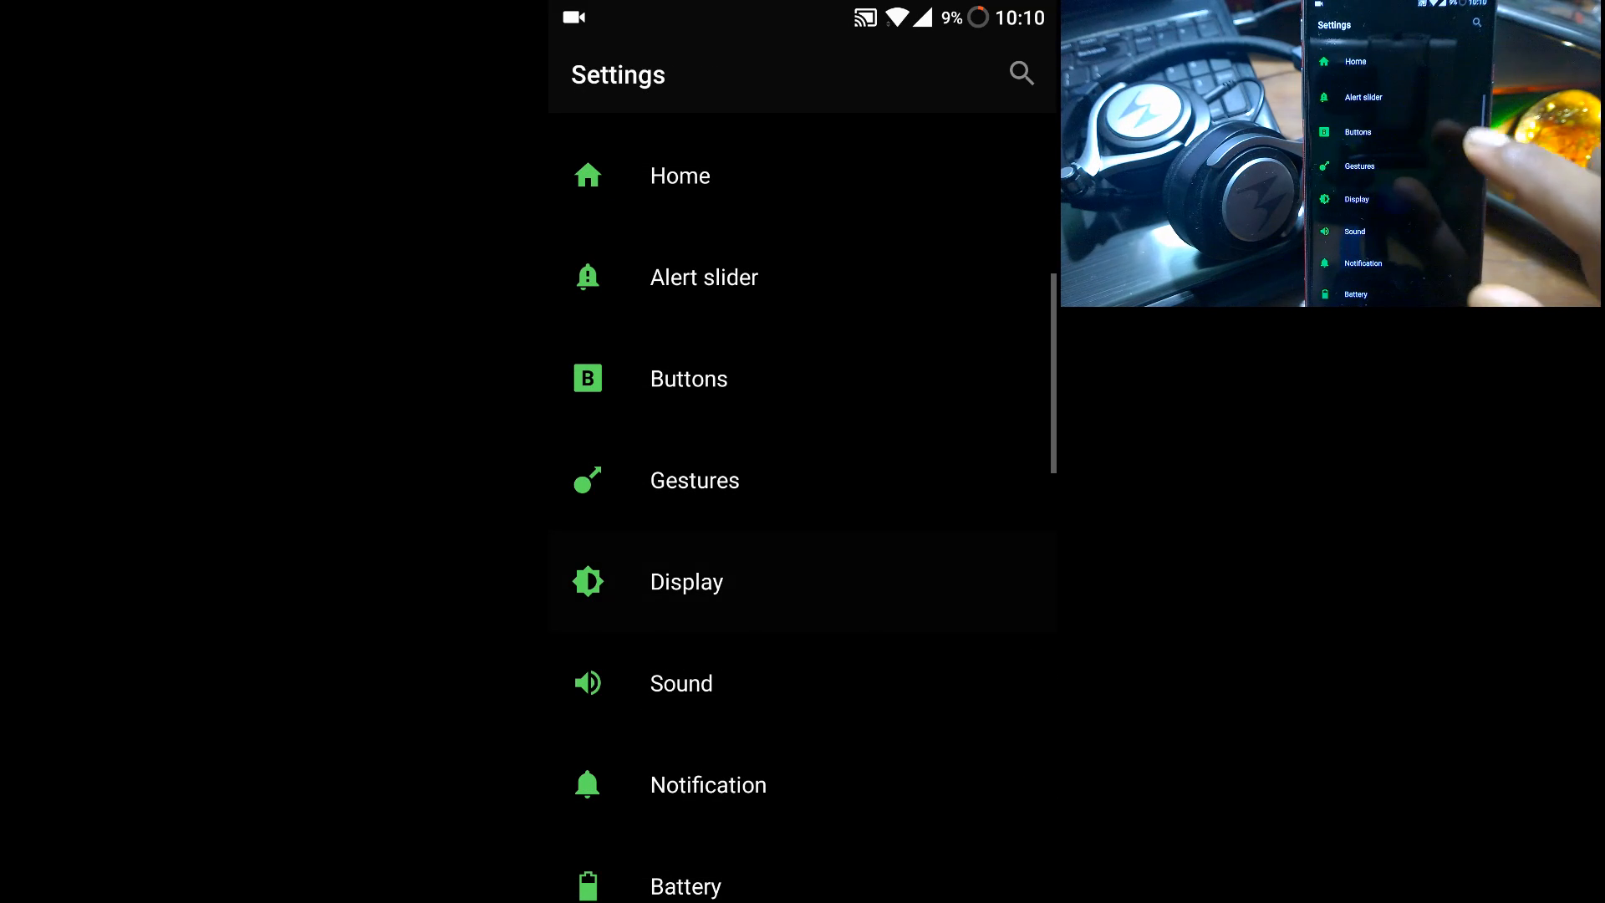
{"action": "left_click", "coordinate": [687, 582]}
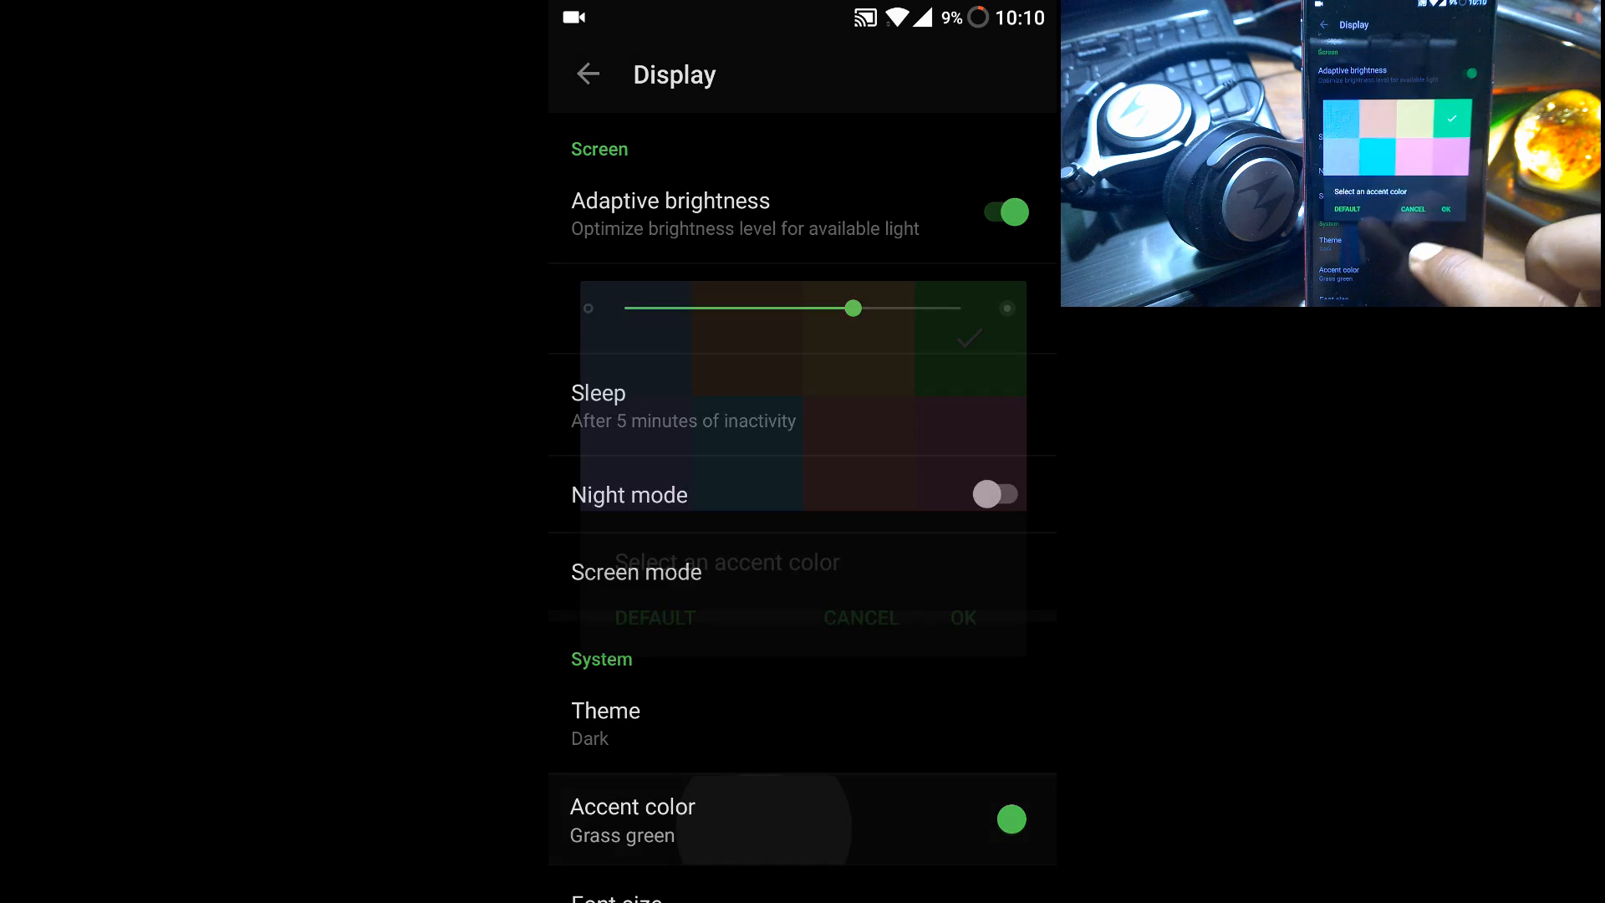
Select the light blue accent color and confirm it with OK.
{"action": "left_click", "coordinate": [745, 453]}
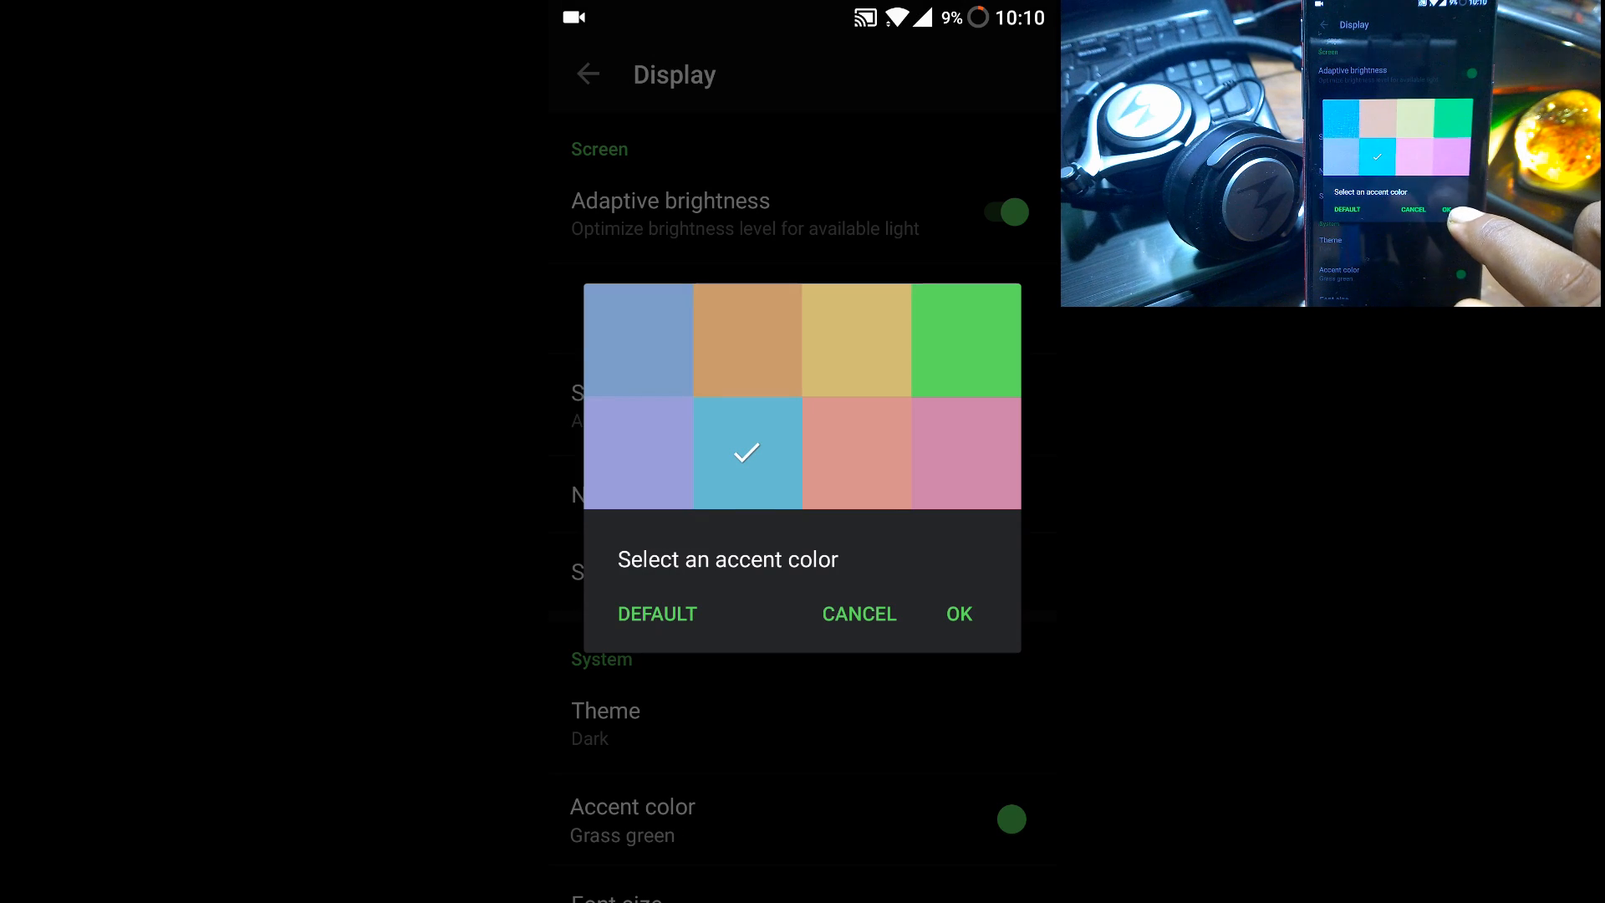
{"action": "left_click", "coordinate": [959, 615]}
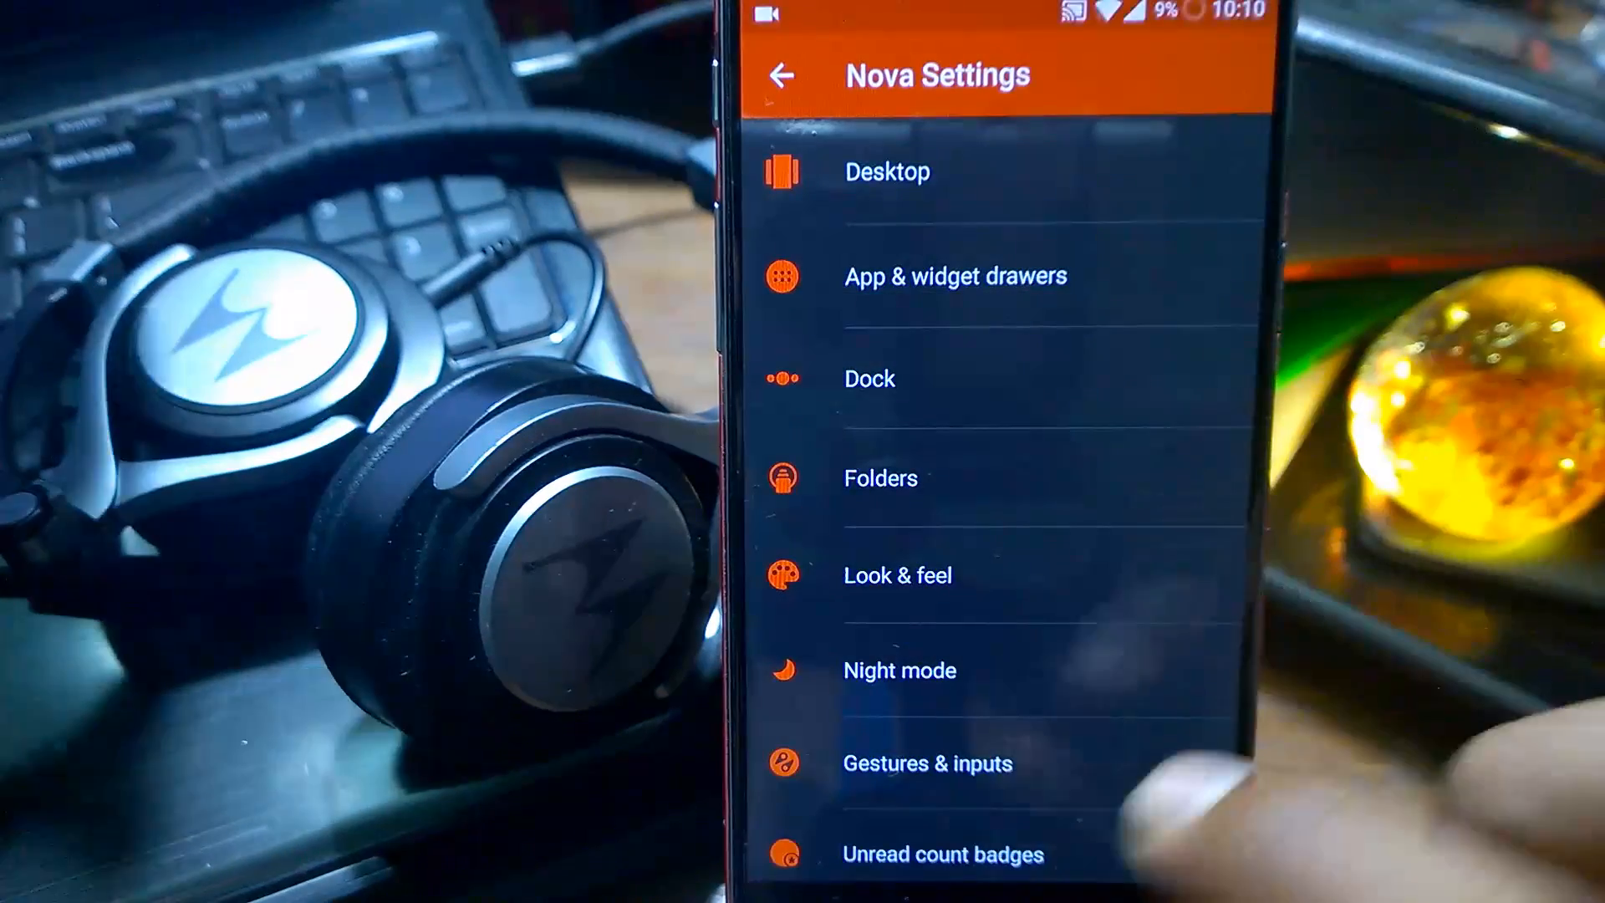
Return to Settings via Recents and review the Battery usage statistics.
{"action": "left_click", "coordinate": [781, 73]}
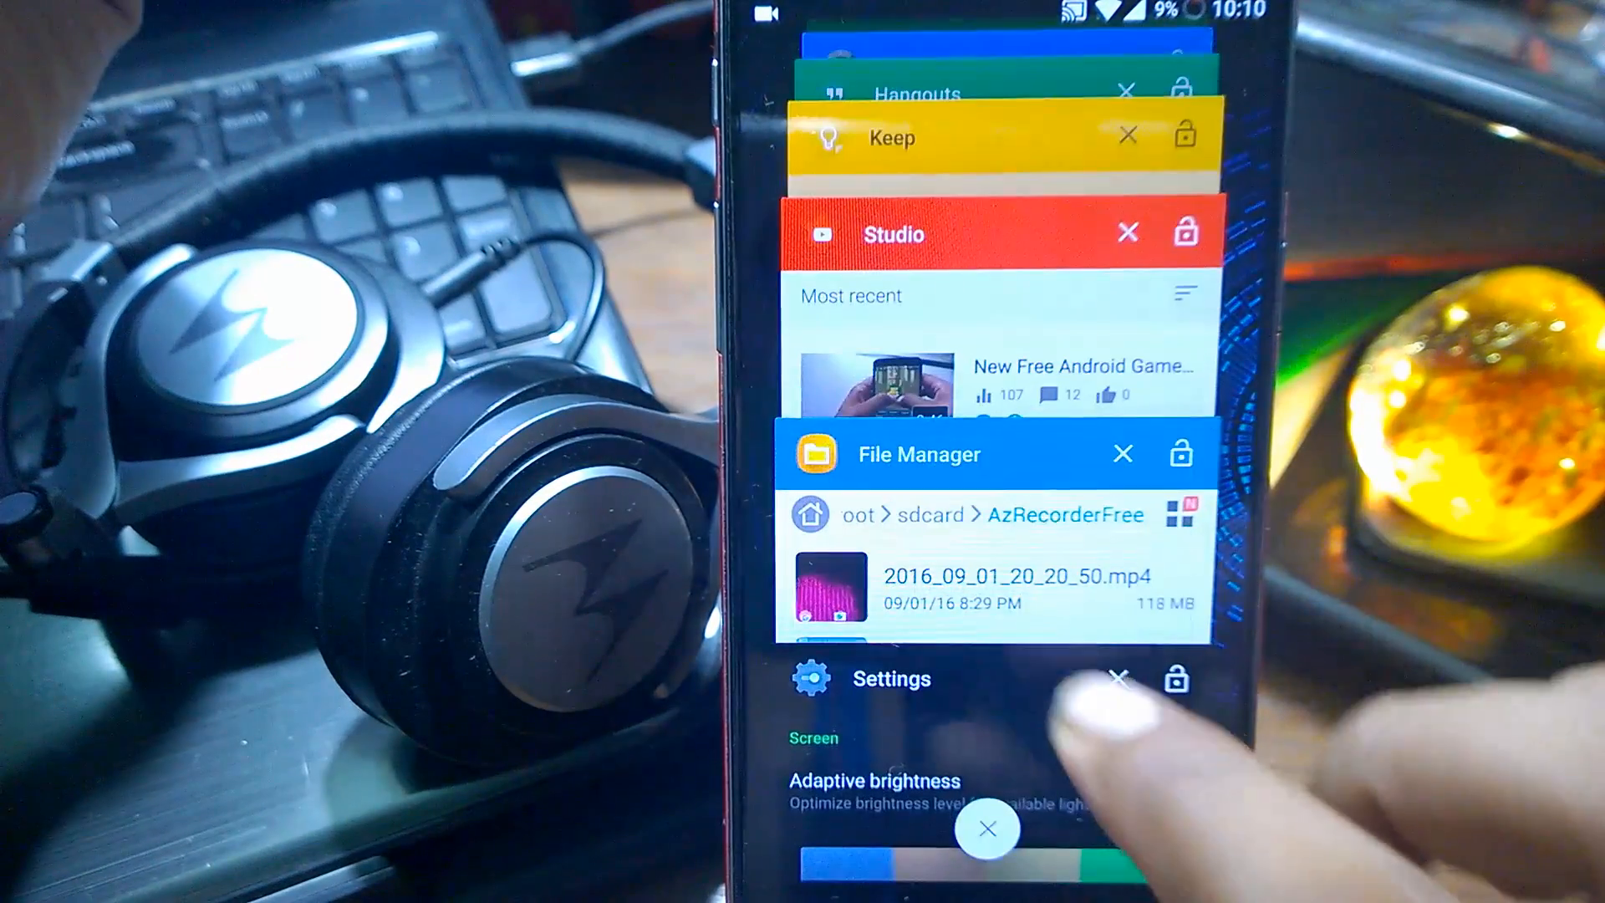
{"action": "left_click", "coordinate": [892, 679]}
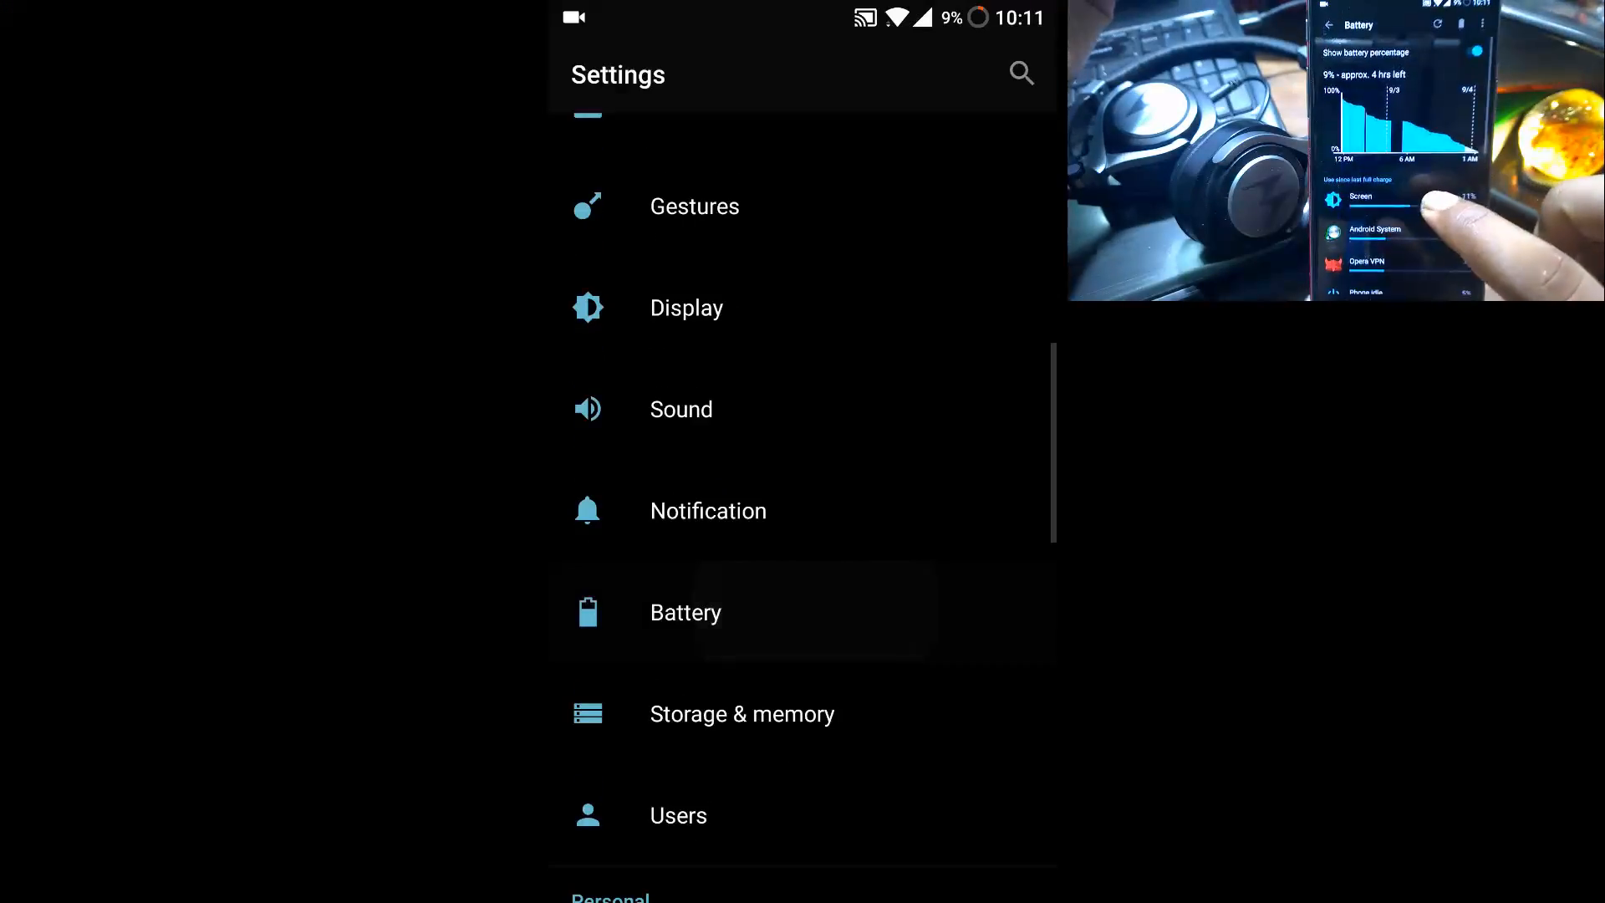
{"action": "left_click", "coordinate": [685, 612]}
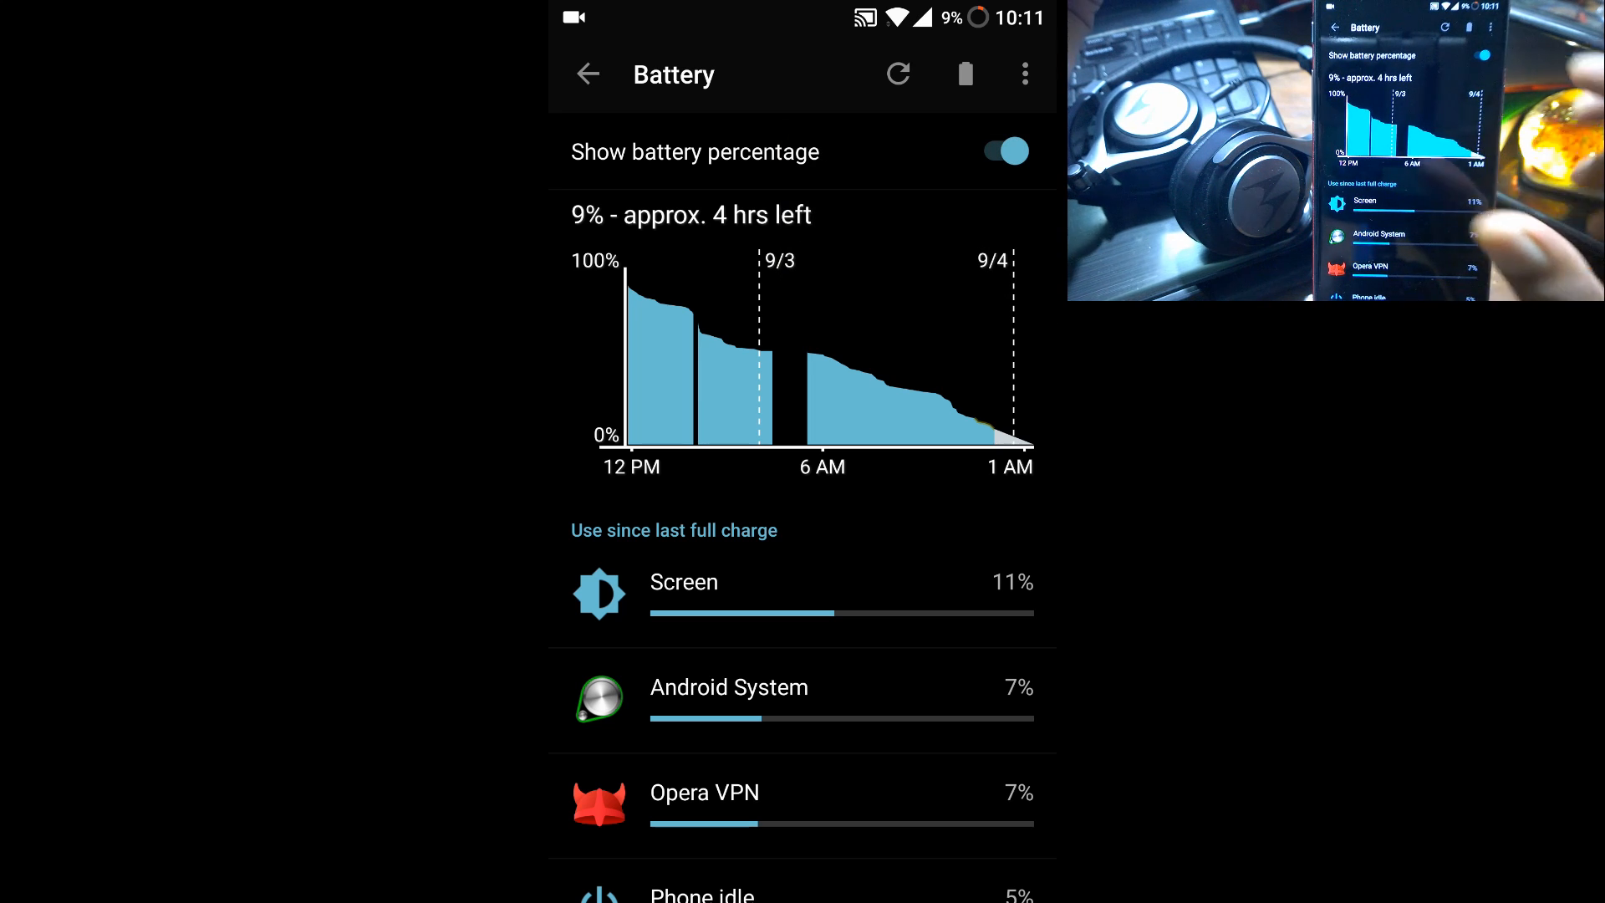
{"action": "scroll", "scroll_direction": "down", "scroll_amount": 3}
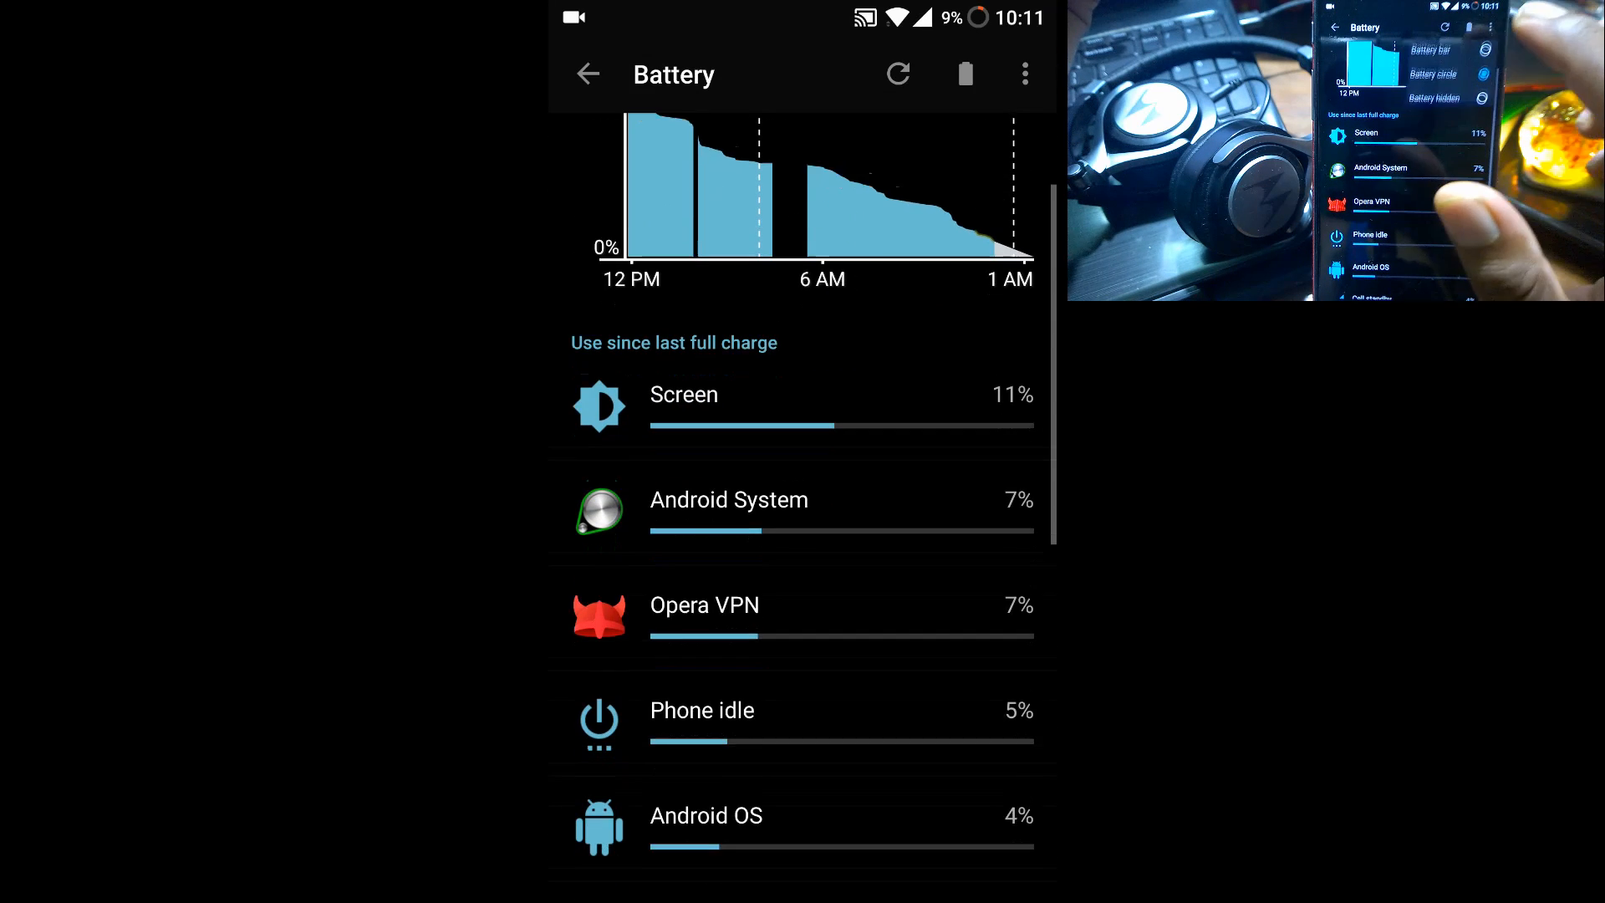
Keep the Battery circle icon style from the overflow menu and go back to Display.
{"action": "left_click", "coordinate": [1025, 74]}
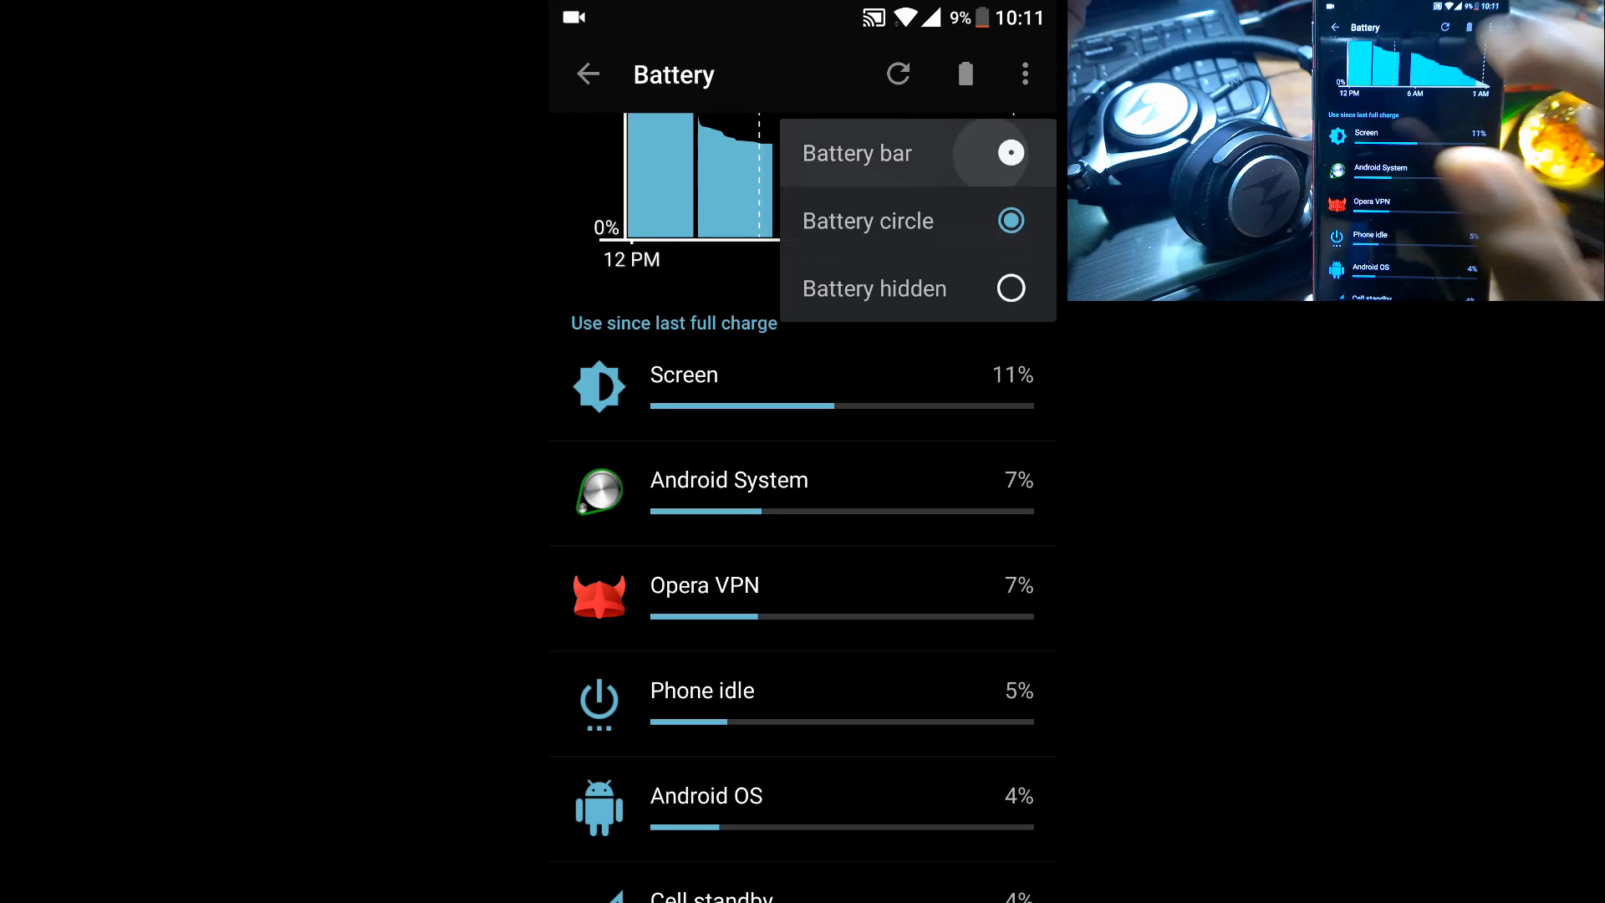
{"action": "left_click", "coordinate": [1010, 153]}
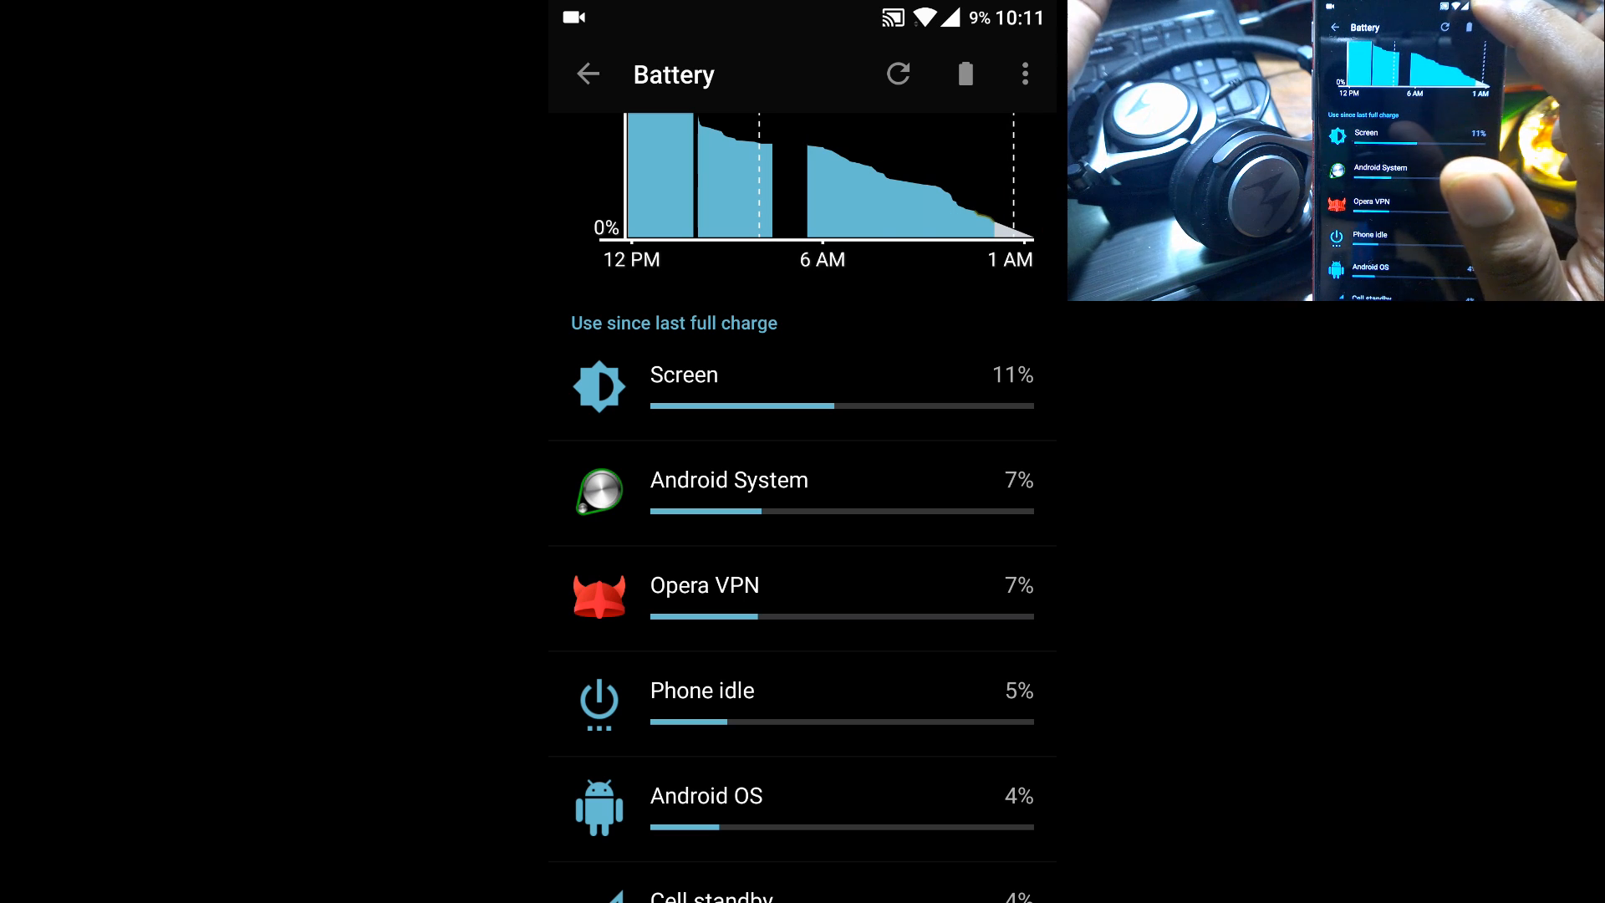
{"action": "left_click", "coordinate": [1025, 74]}
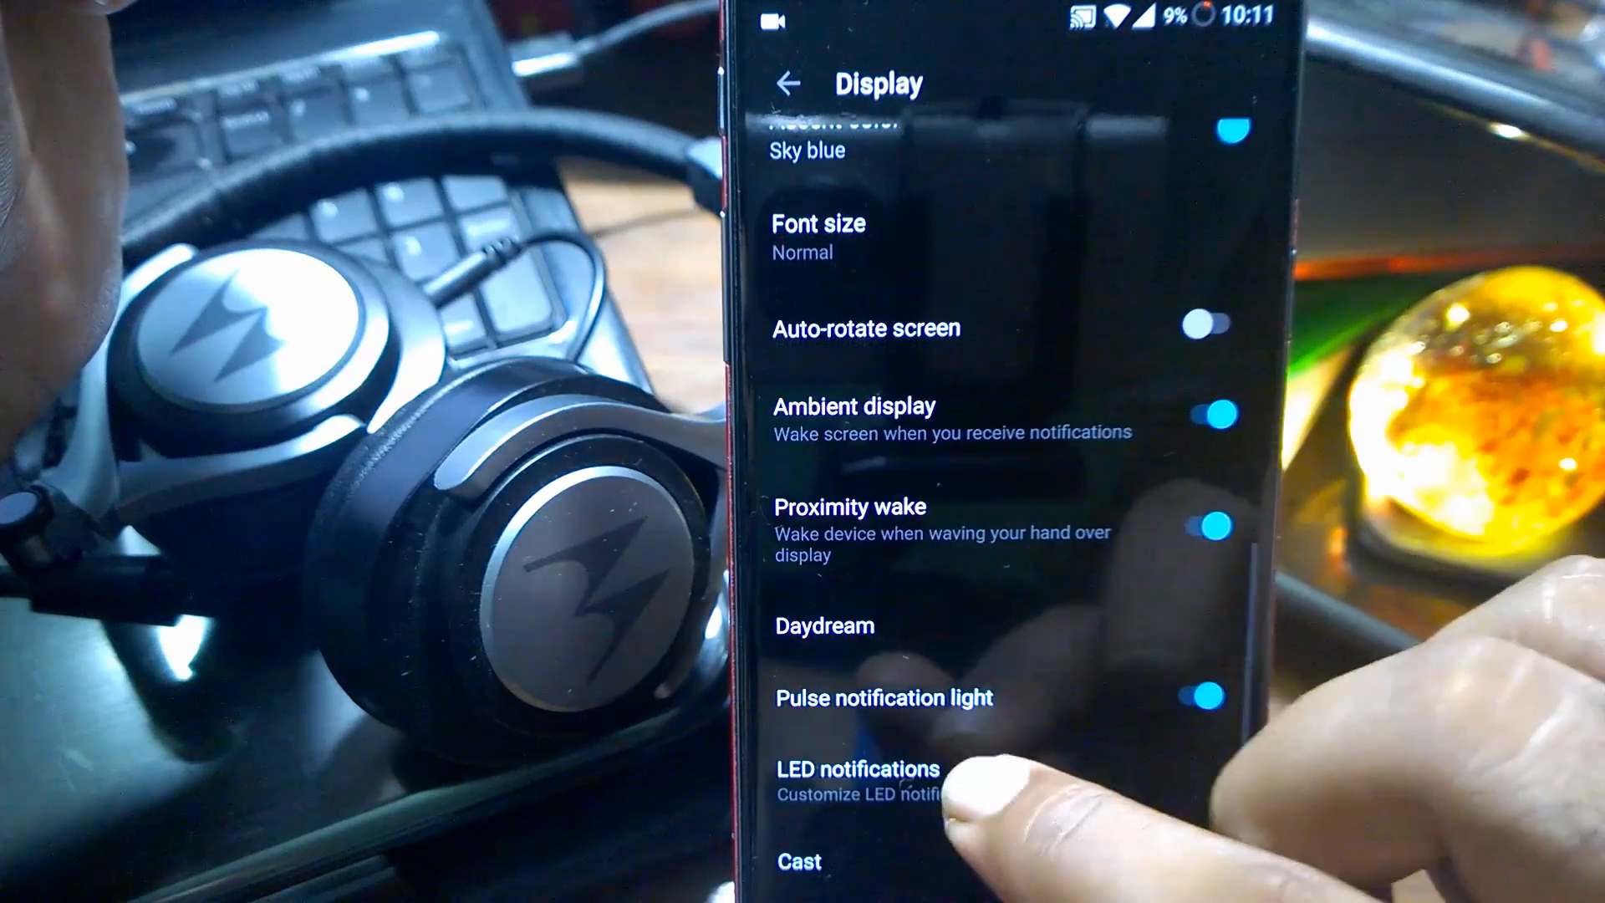
{"action": "left_click", "coordinate": [858, 769]}
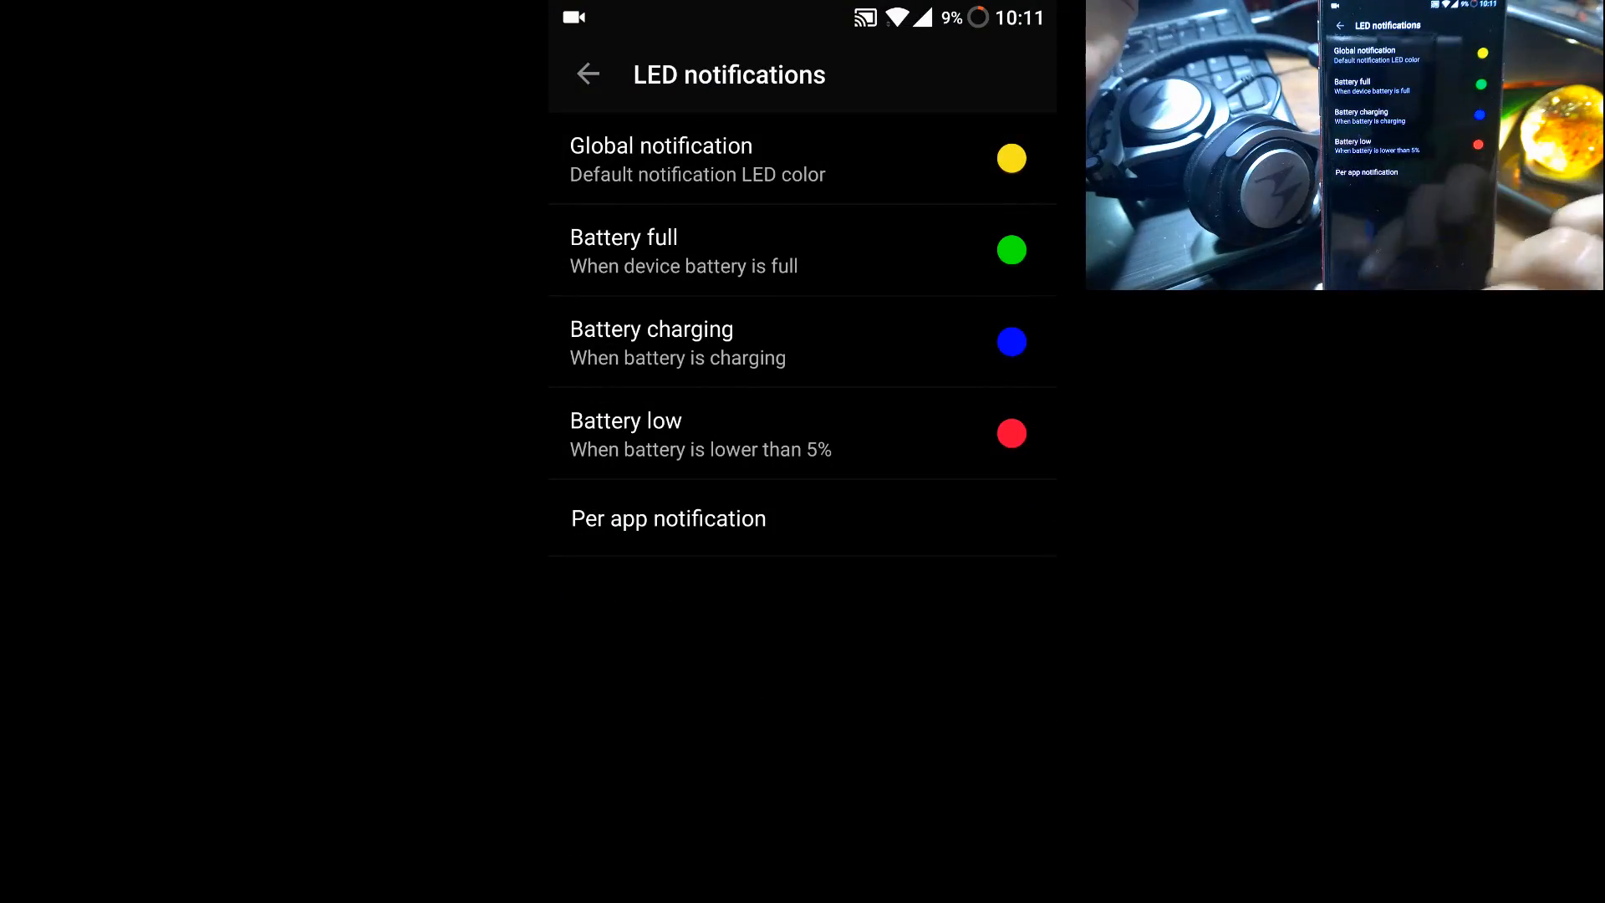
{"action": "left_click", "coordinate": [591, 74]}
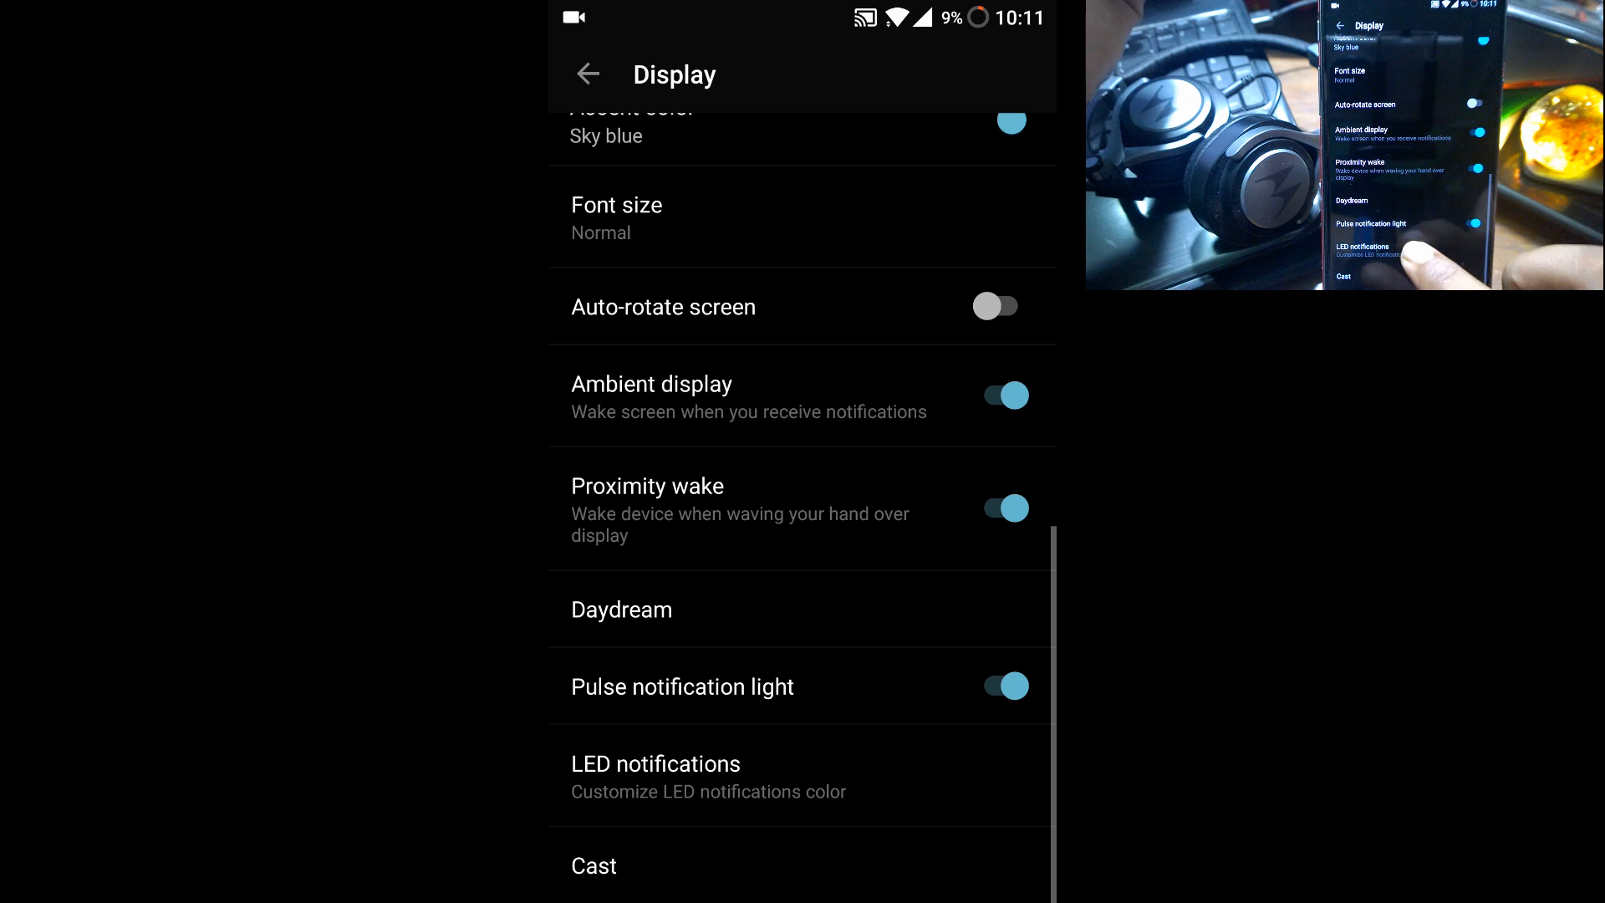
{"action": "left_click", "coordinate": [653, 764]}
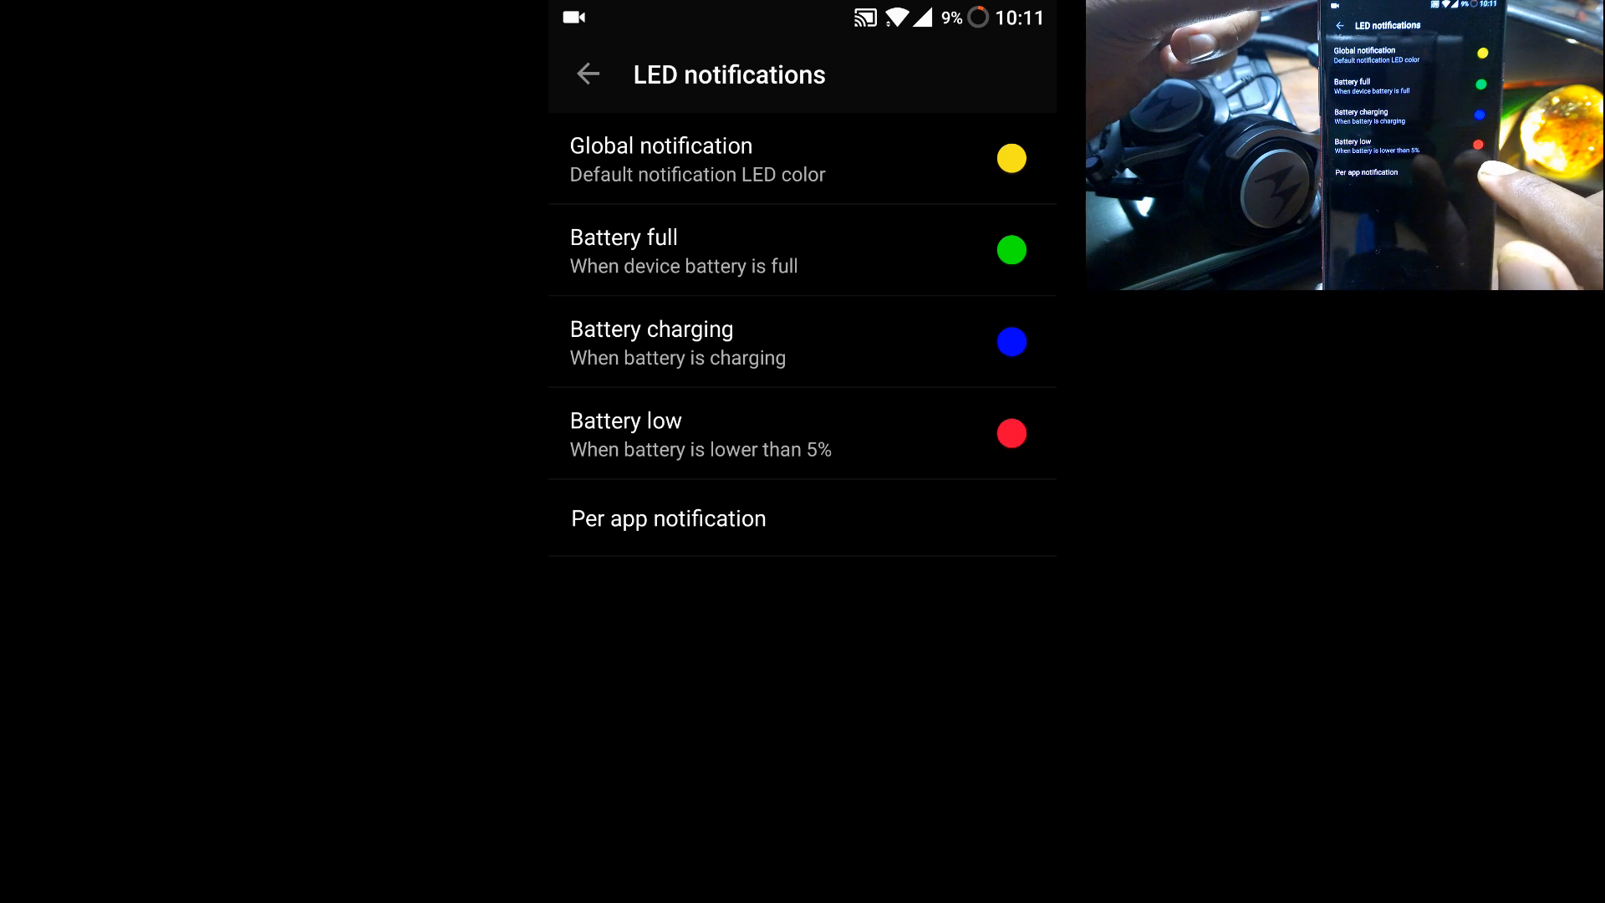
{"action": "left_click", "coordinate": [668, 518]}
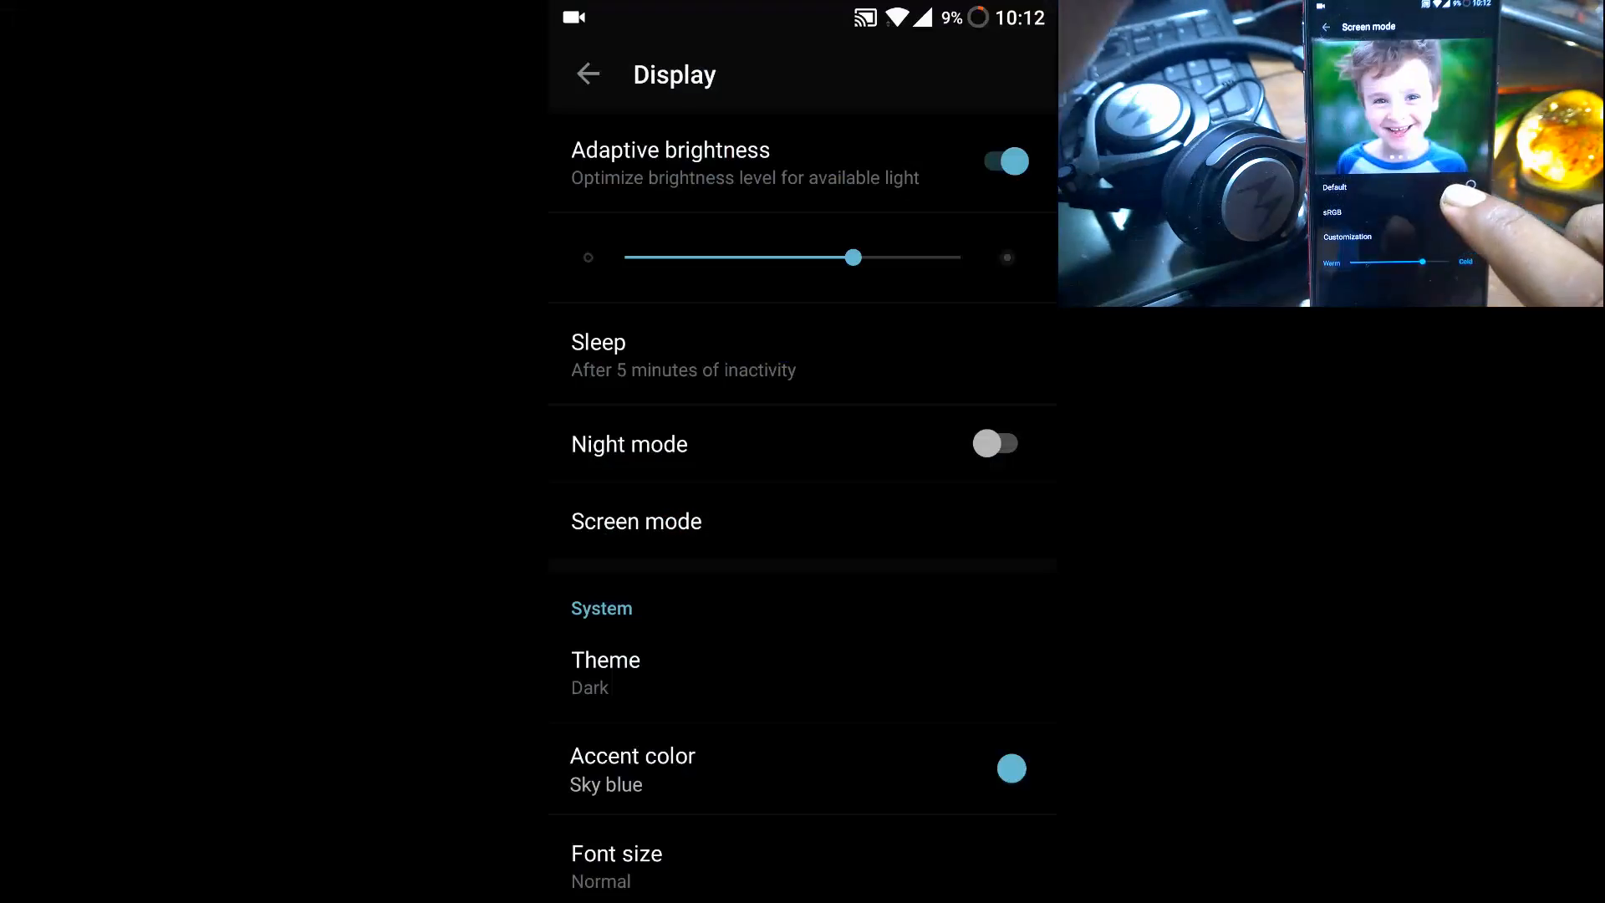
Try sRGB and Default screen modes, then settle on Customization.
{"action": "left_click", "coordinate": [636, 521]}
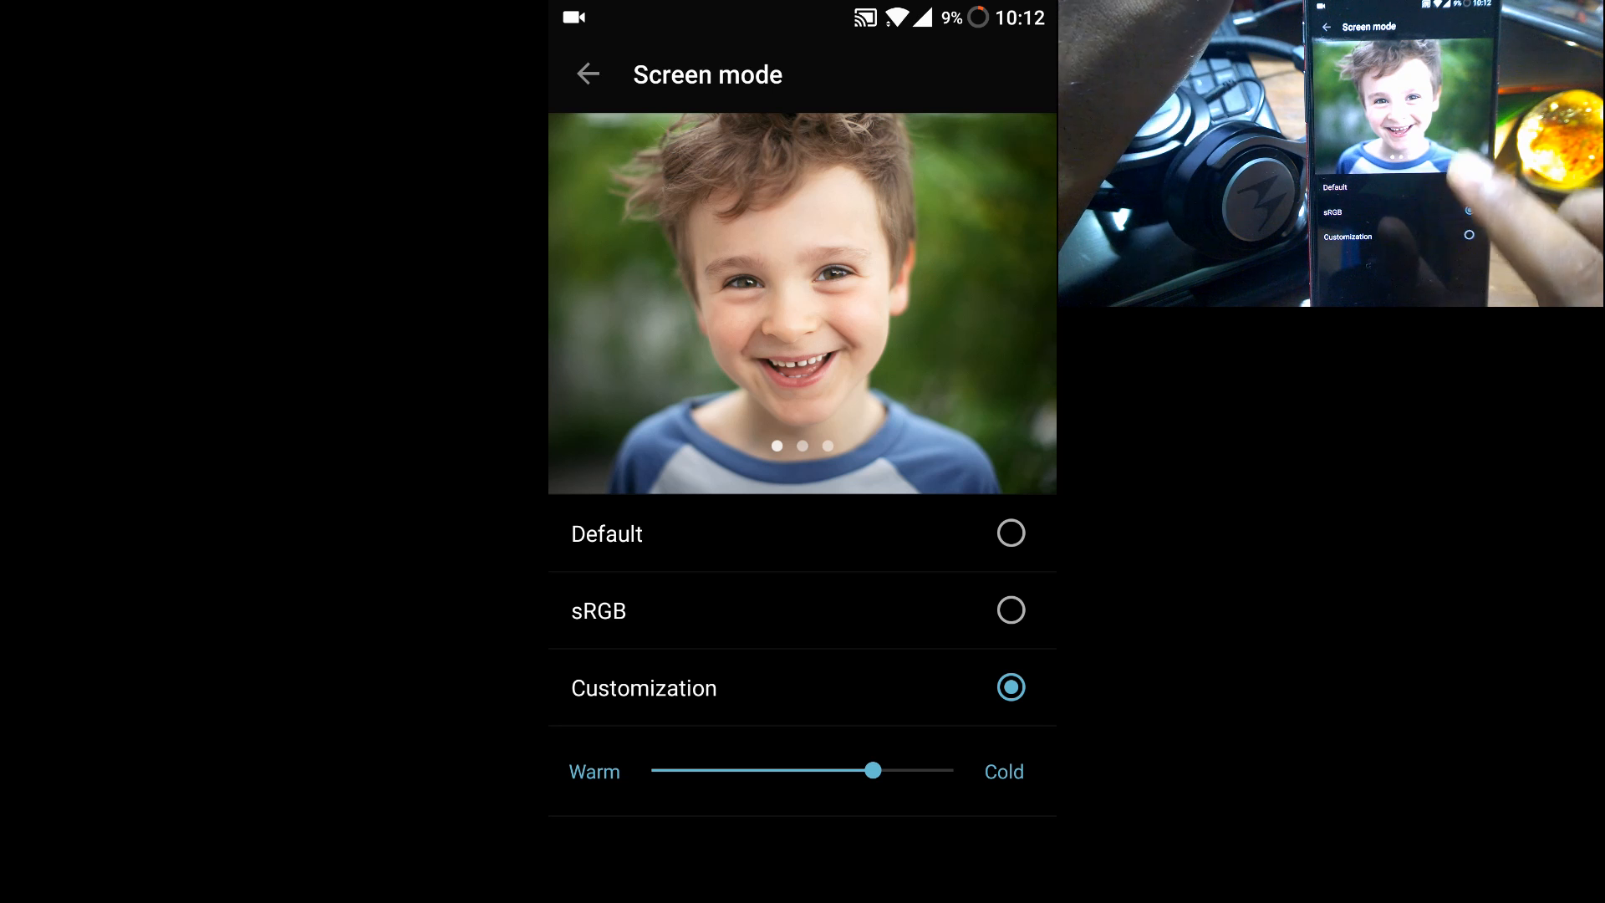
{"action": "left_click", "coordinate": [1011, 610]}
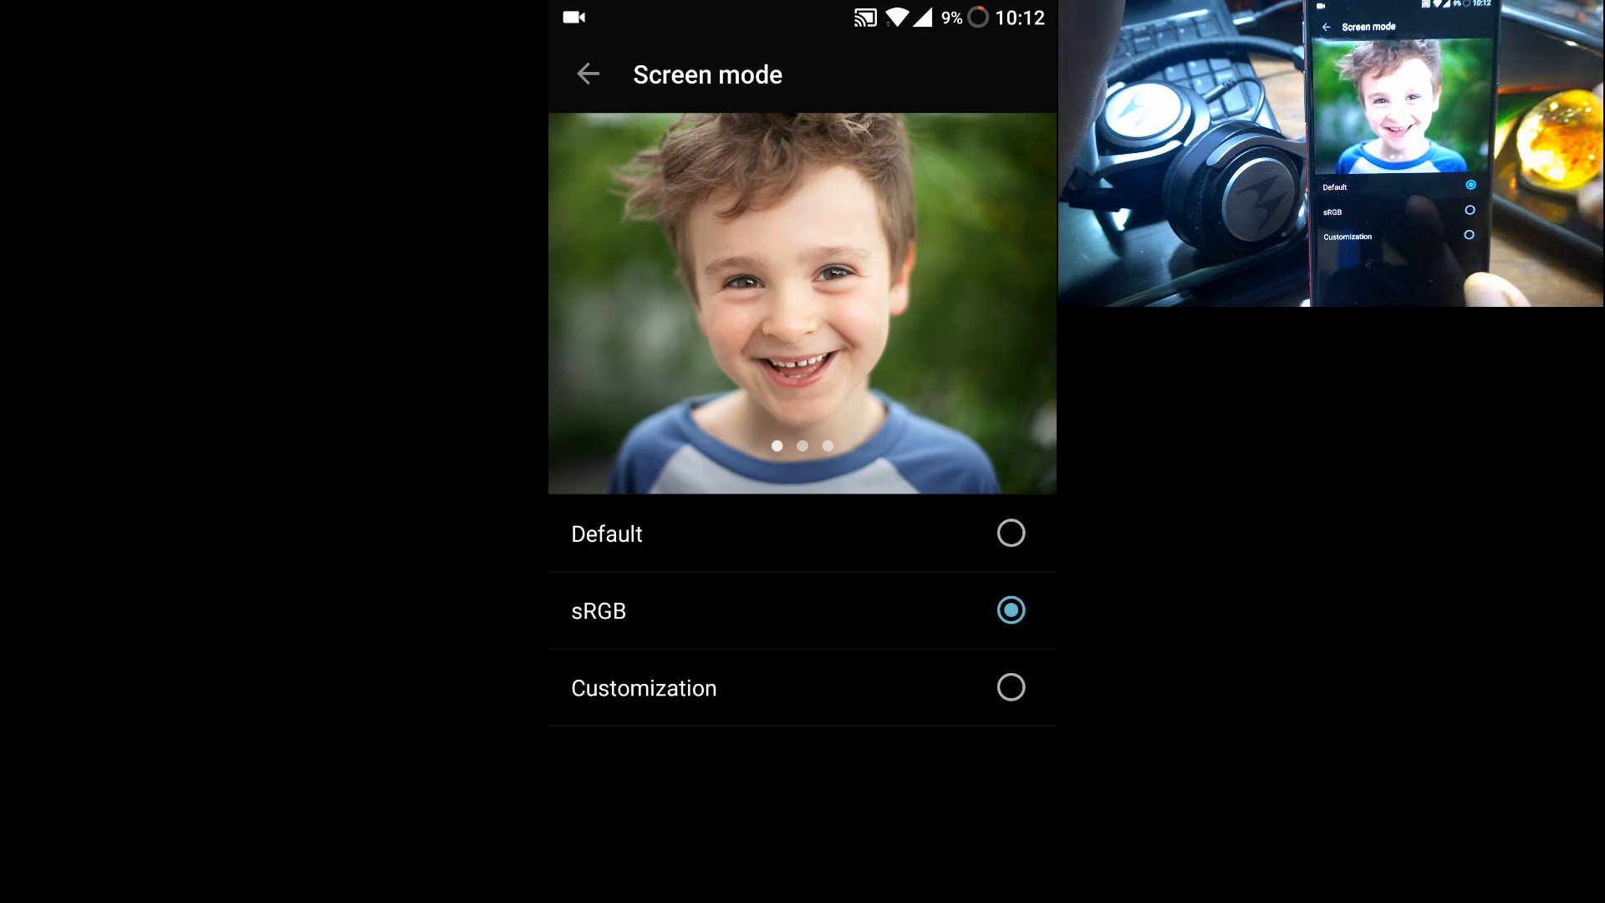
{"action": "left_click", "coordinate": [1010, 533]}
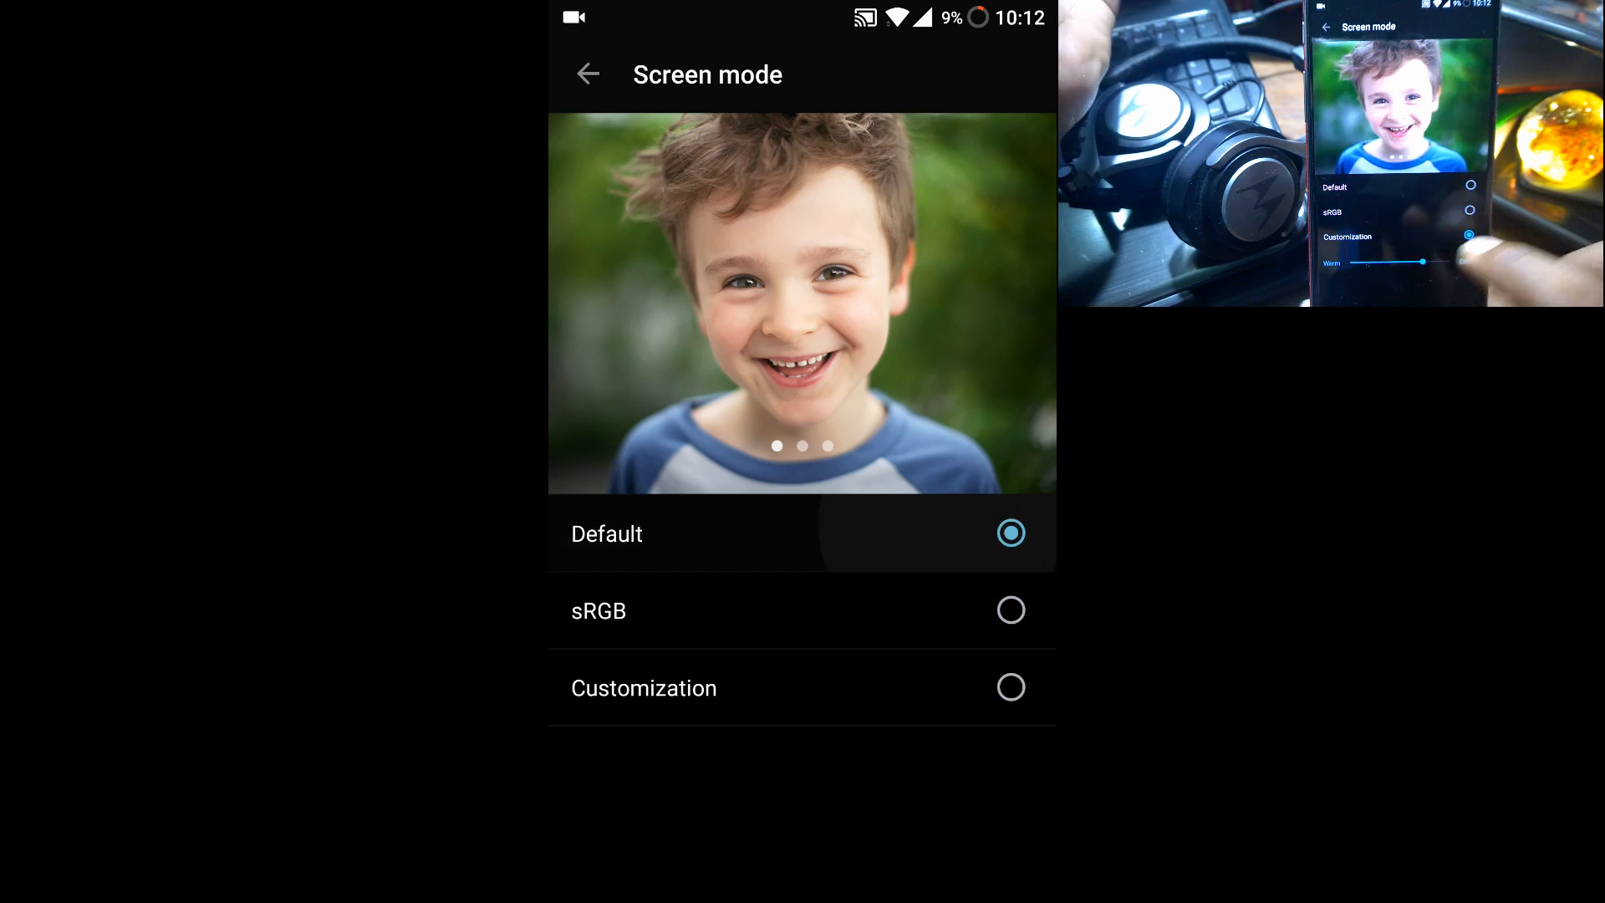
{"action": "left_click", "coordinate": [643, 687]}
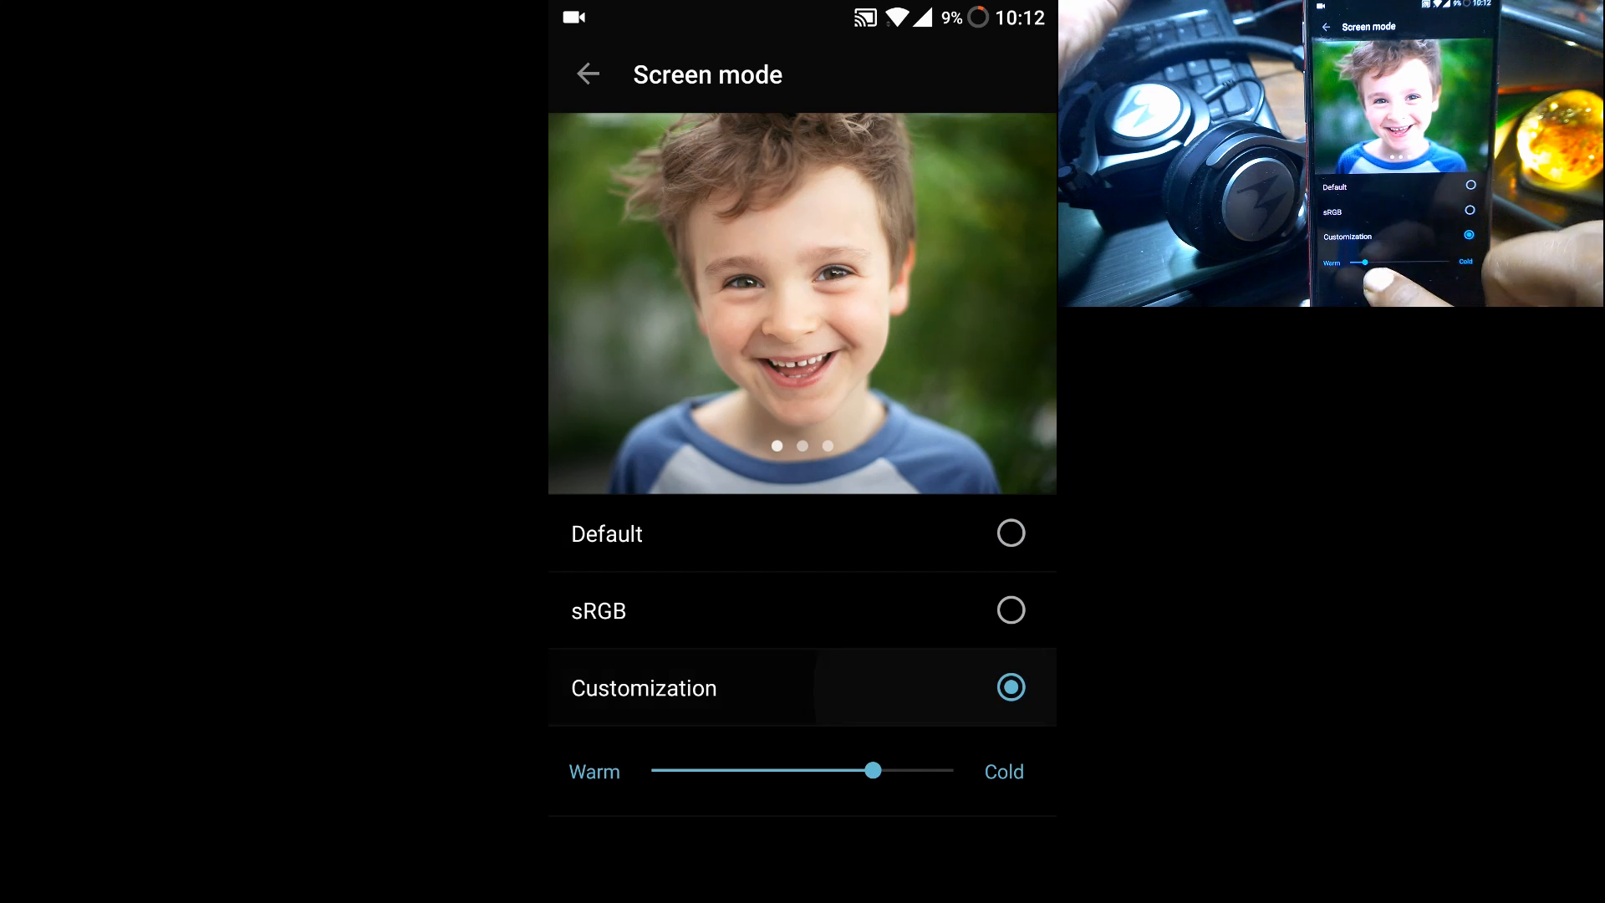
Adjust the Customization color temperature slider toward Warm.
{"action": "left_click_drag", "start_coordinate": [871, 769], "coordinate": [697, 770]}
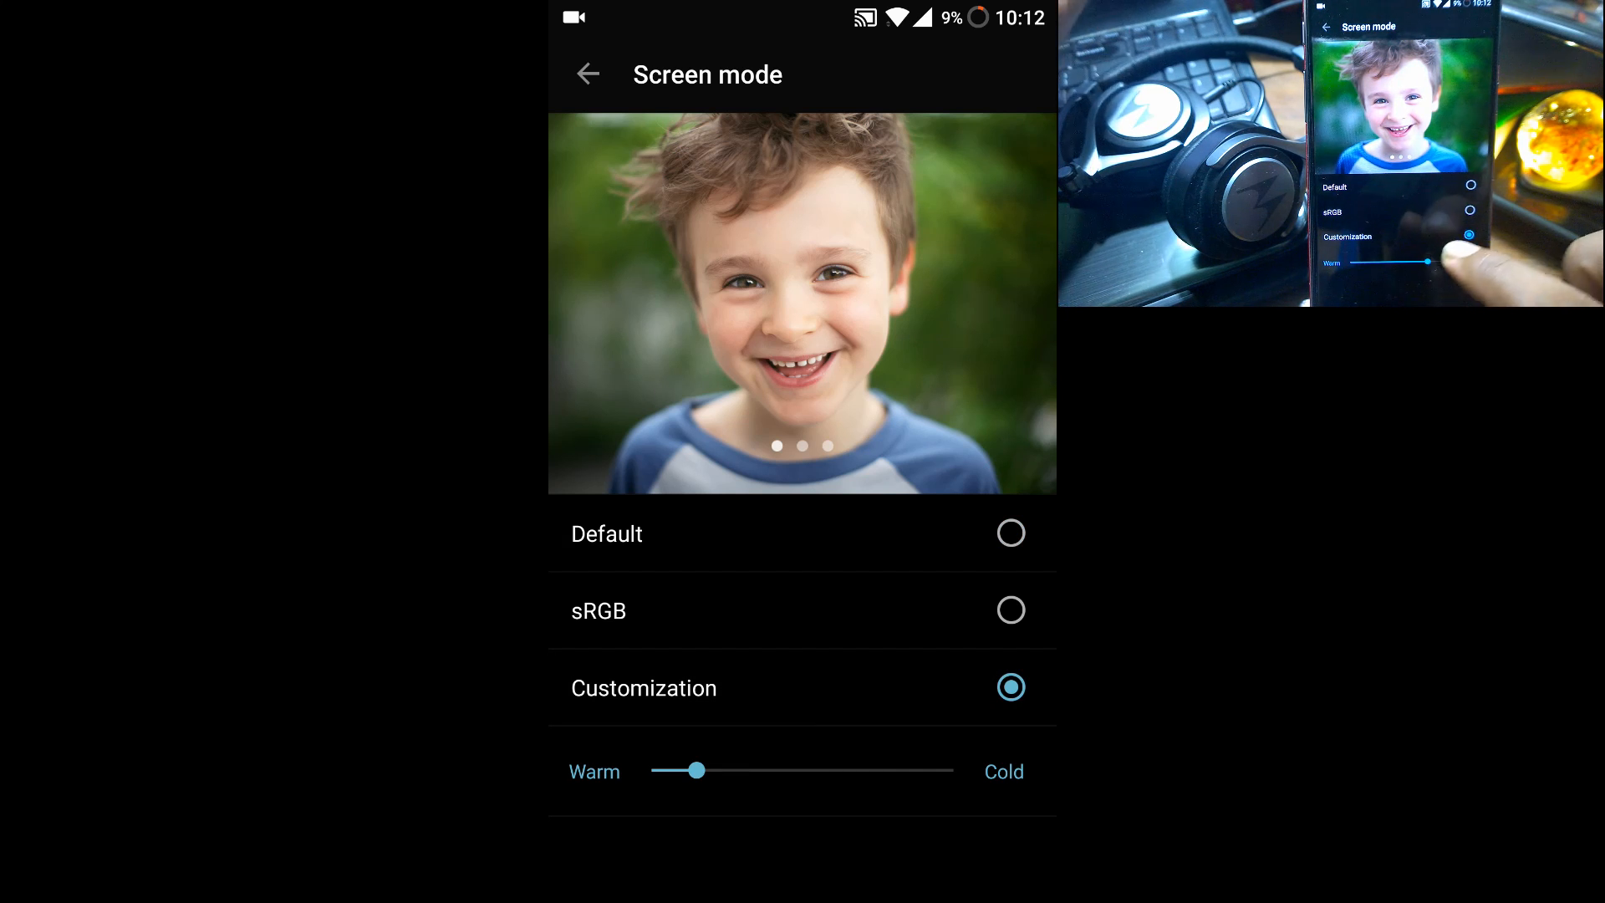
{"action": "left_click_drag", "start_coordinate": [696, 770], "coordinate": [888, 770]}
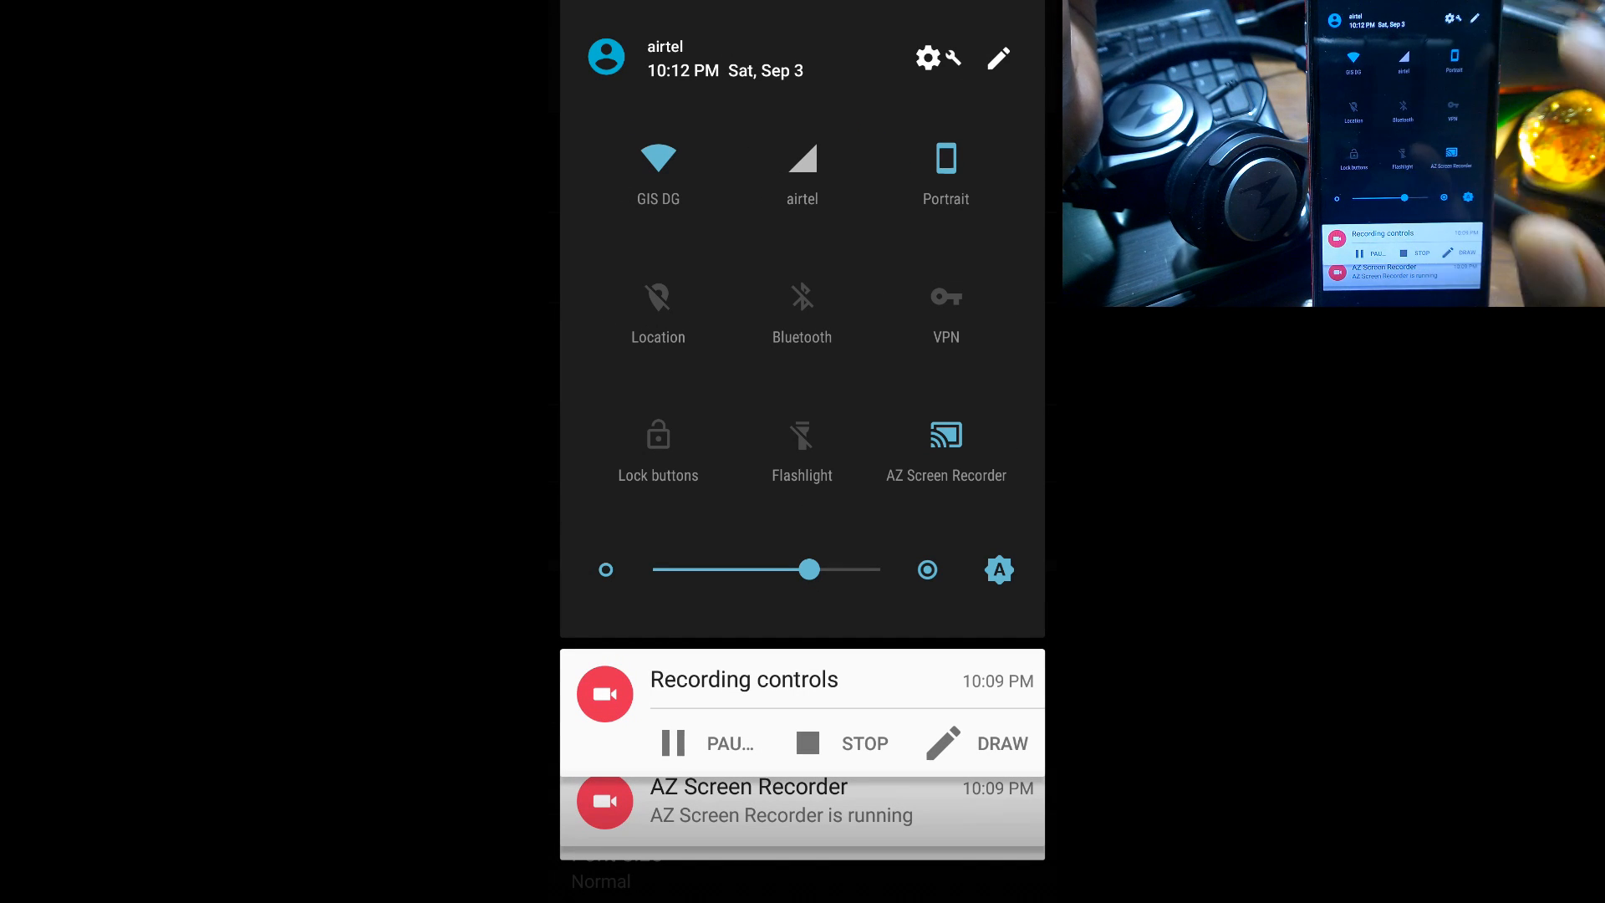
Dismiss the quick settings panel to reveal the home screen.
{"action": "left_click", "coordinate": [1000, 58]}
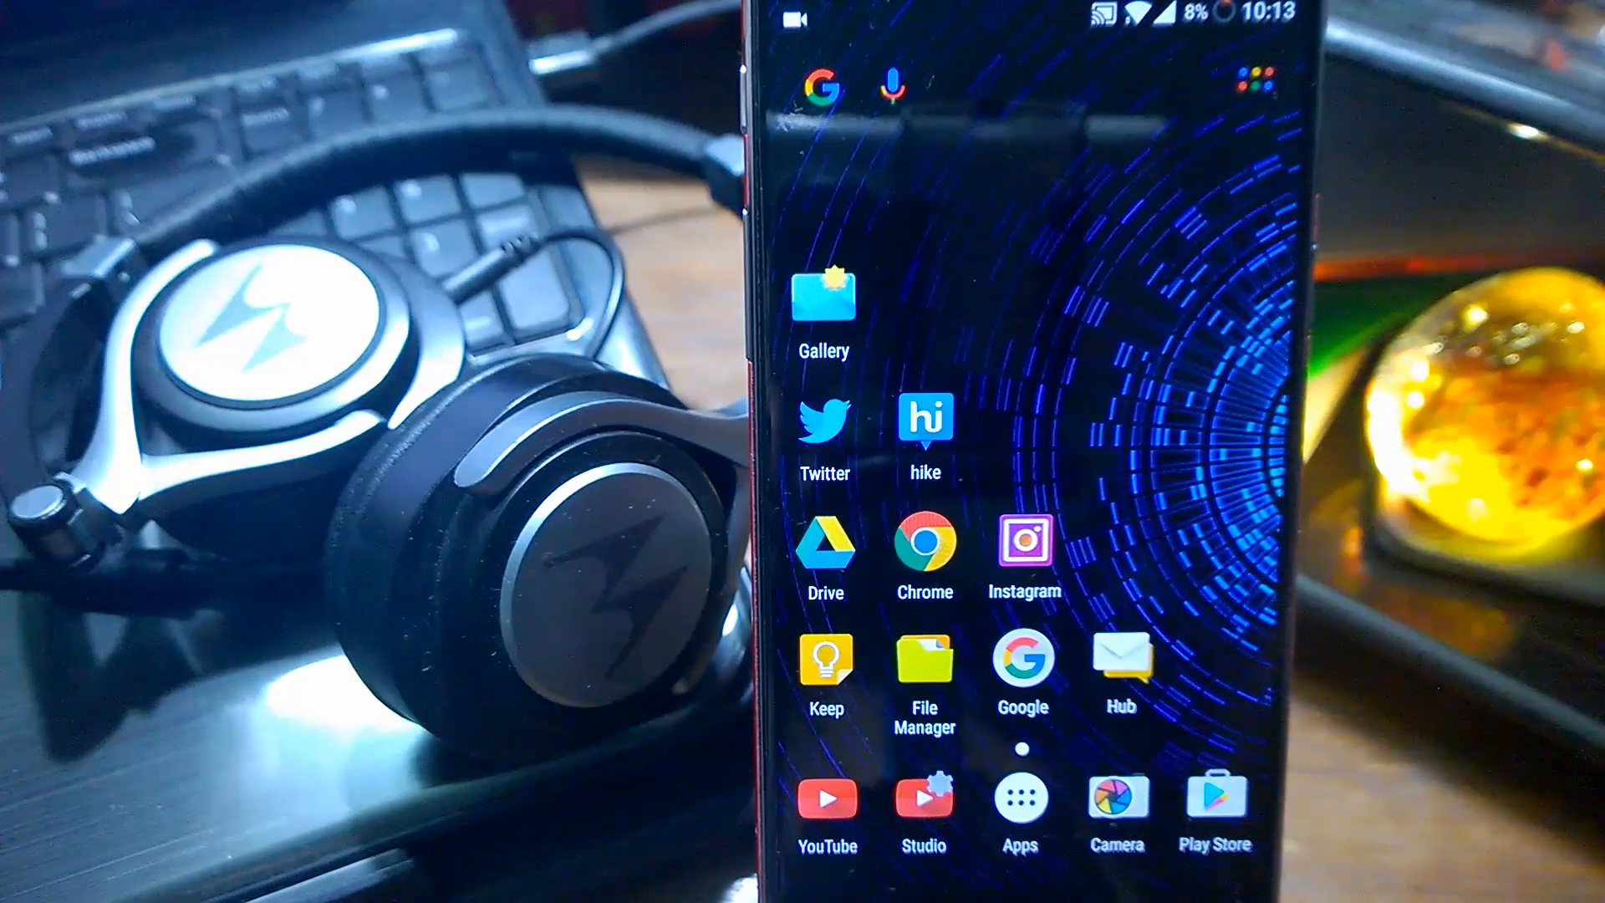
Navigate from the home screen into Wi-Fi's Advanced settings page.
{"action": "left_click_drag", "start_coordinate": [1023, 20], "coordinate": [1023, 511]}
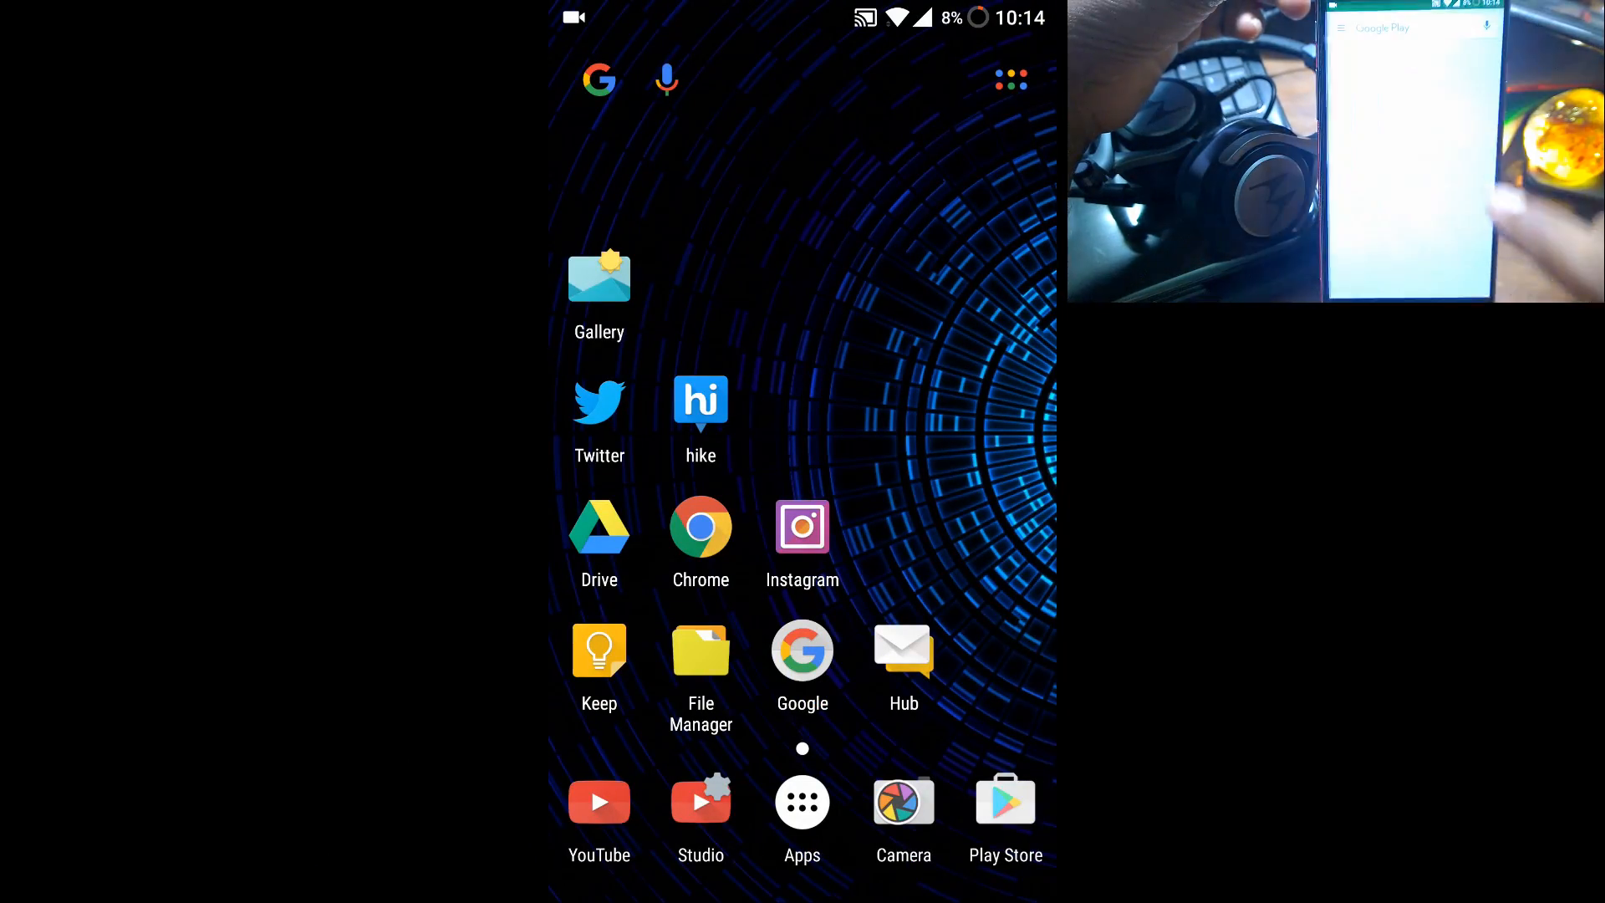
{"action": "left_click", "coordinate": [1004, 800]}
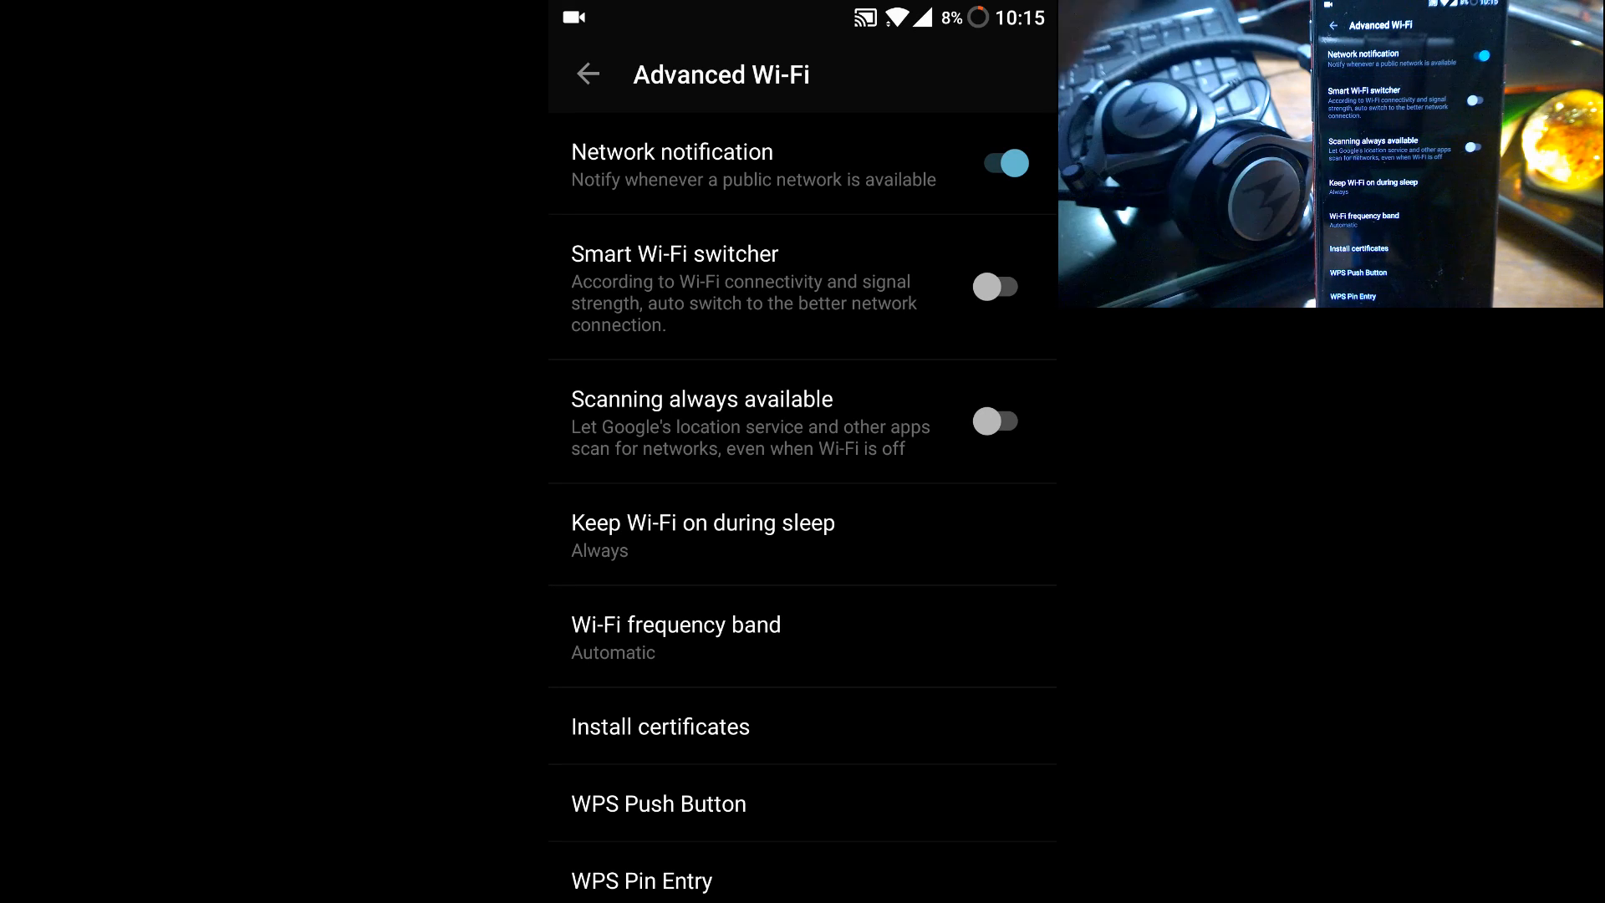
Bring up the recent apps switcher and scroll through the open app cards.
{"action": "left_click", "coordinate": [588, 72]}
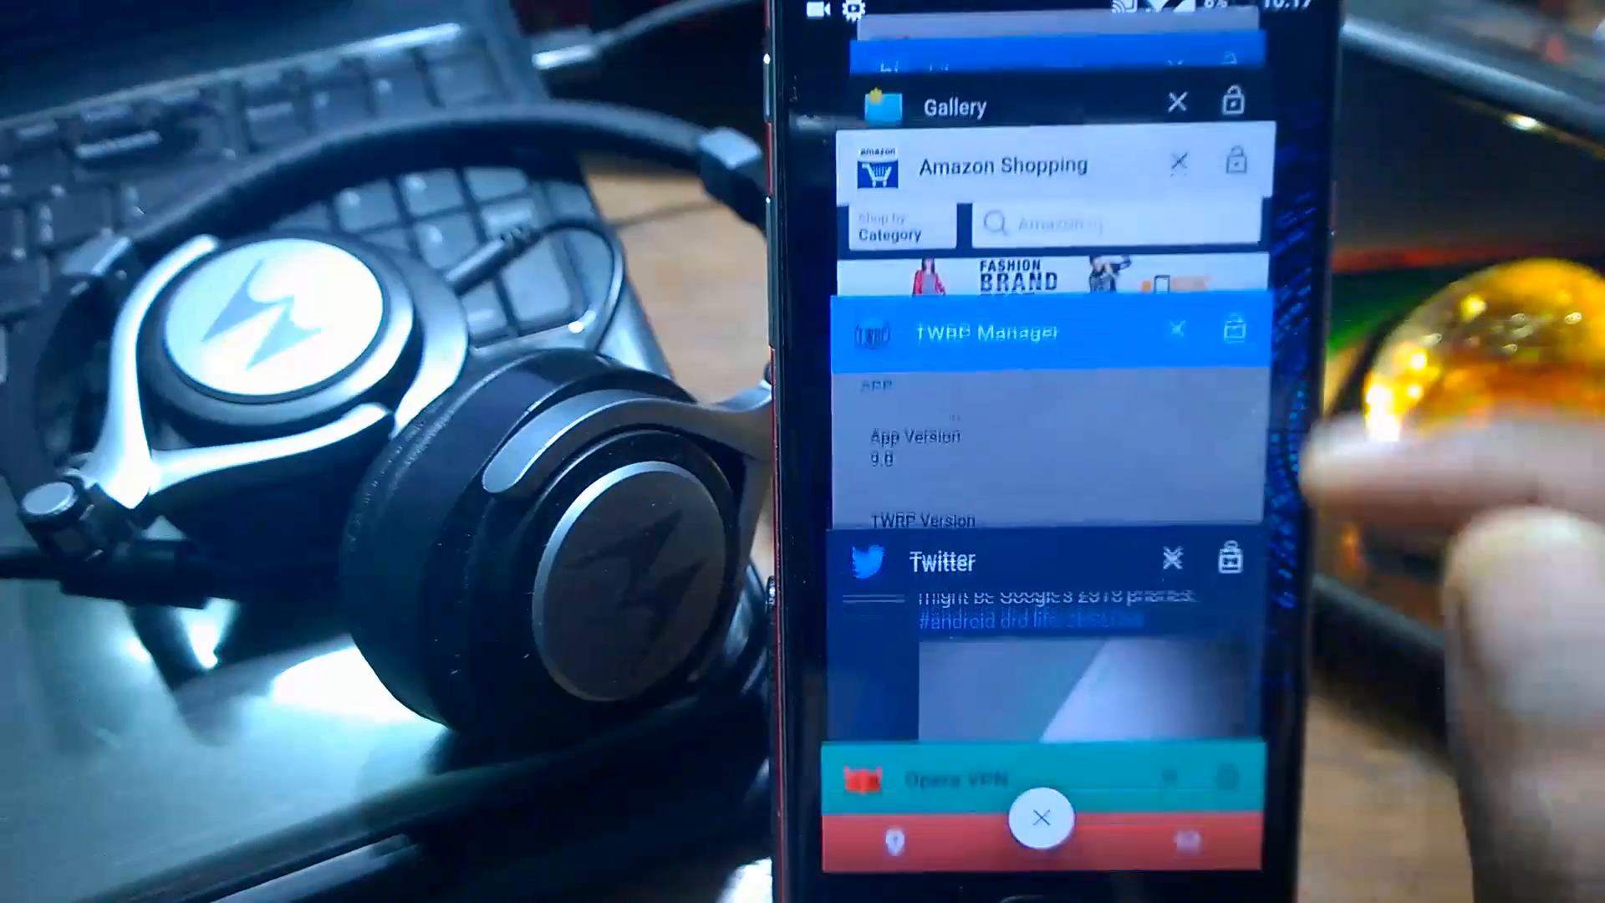
{"action": "scroll", "scroll_direction": "down", "scroll_amount": 3}
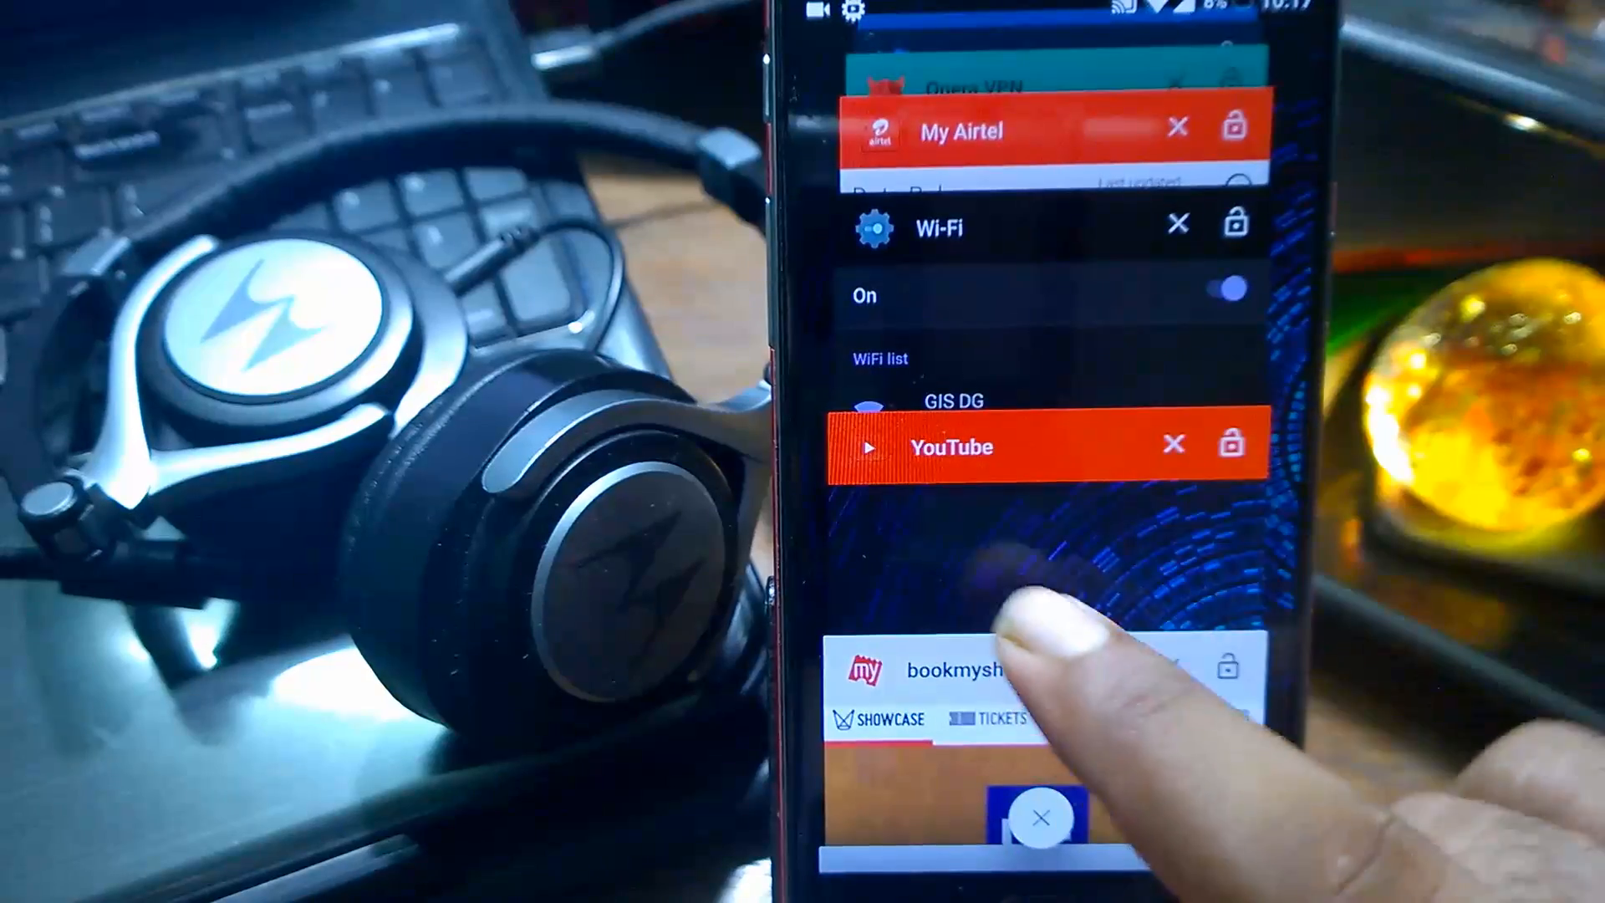